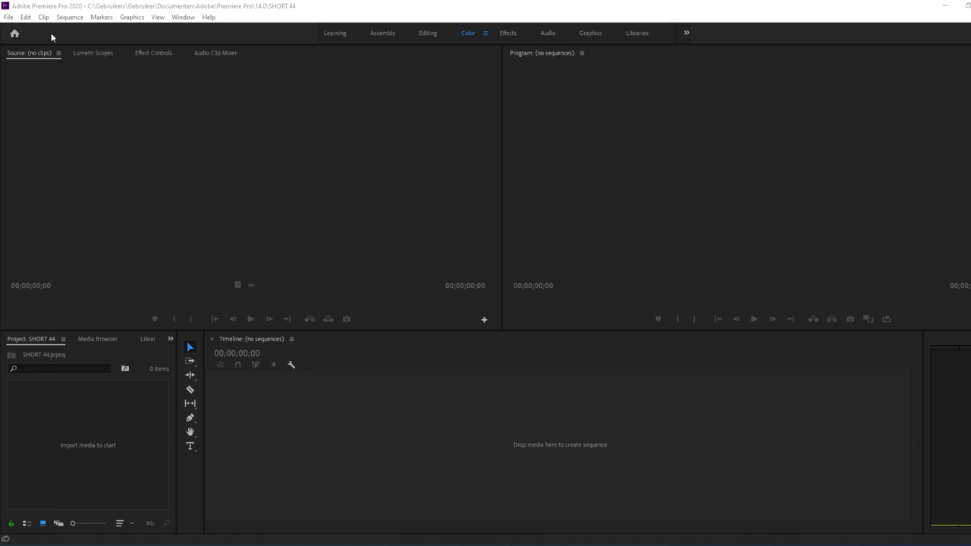
Step: Create a new sequence at 59.94 fps with a 1080×1920 vertical frame size
click(9, 16)
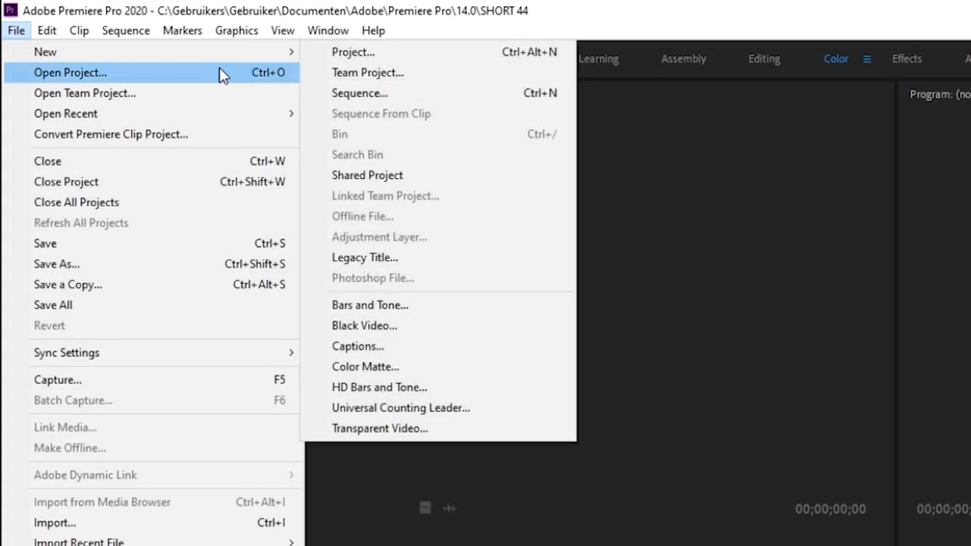
click(359, 93)
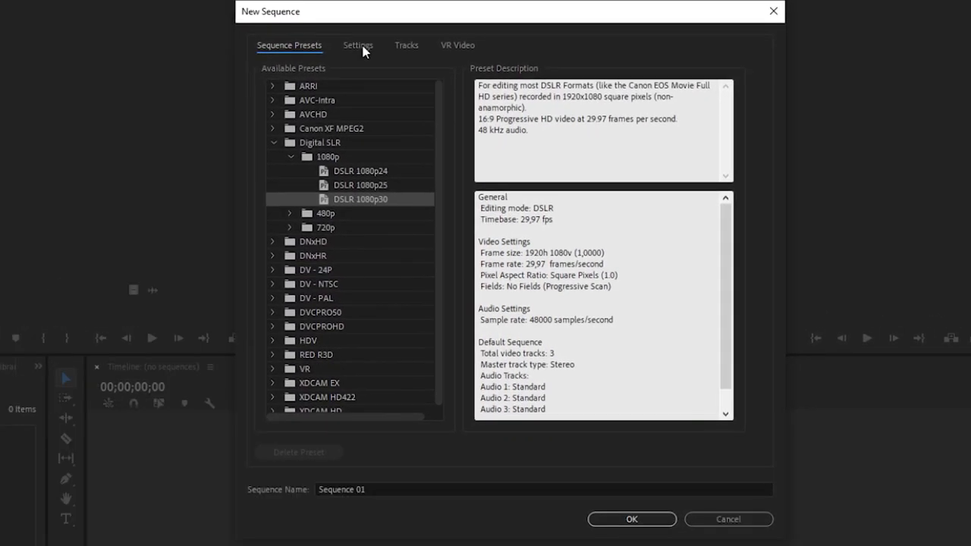
click(357, 44)
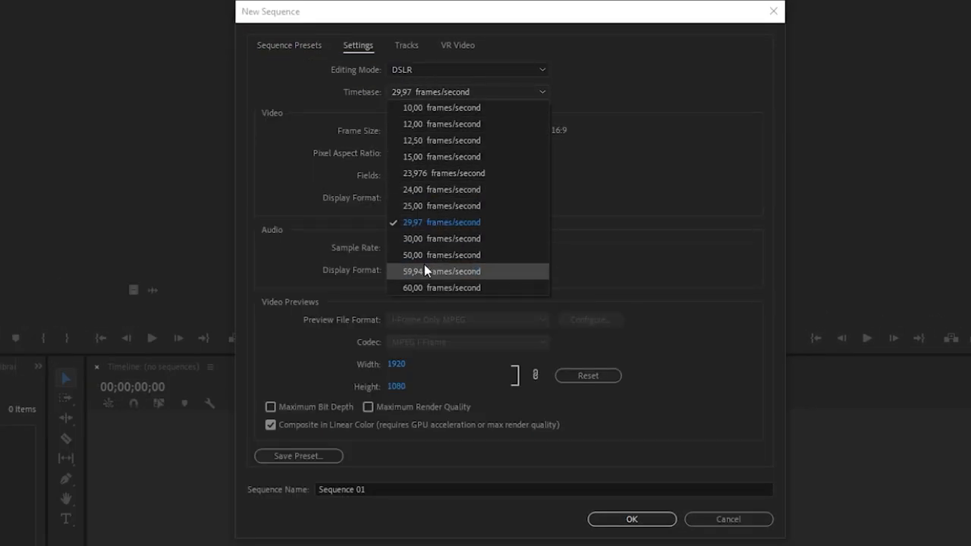
click(441, 270)
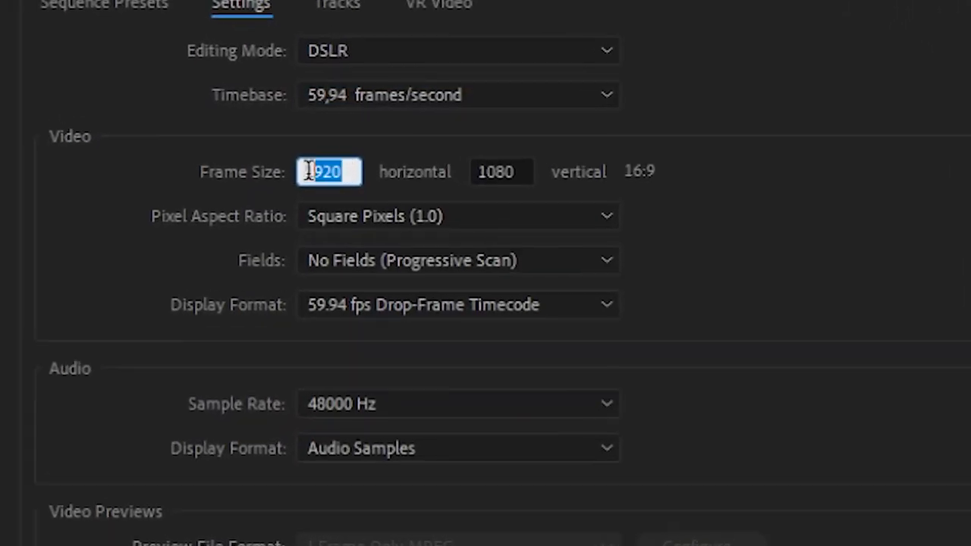
text(10)
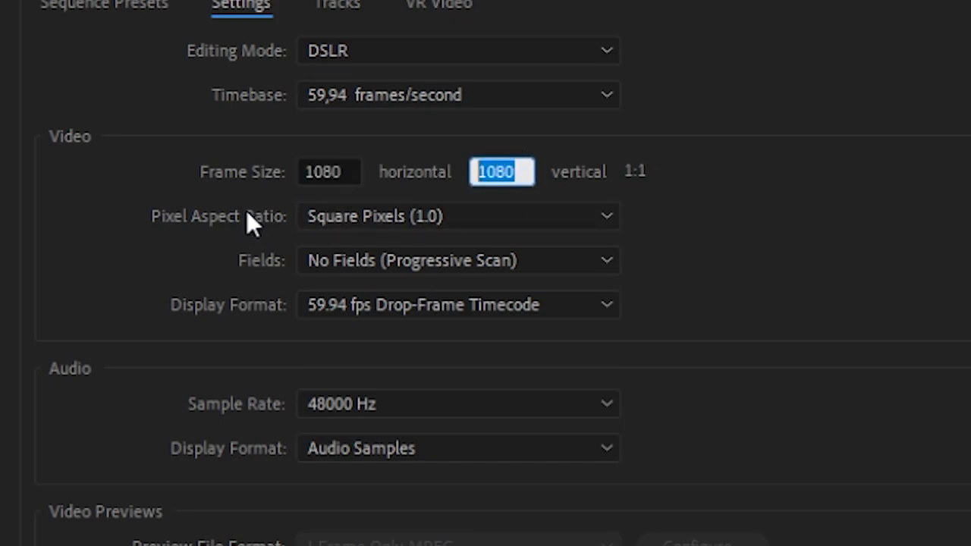
text(1920)
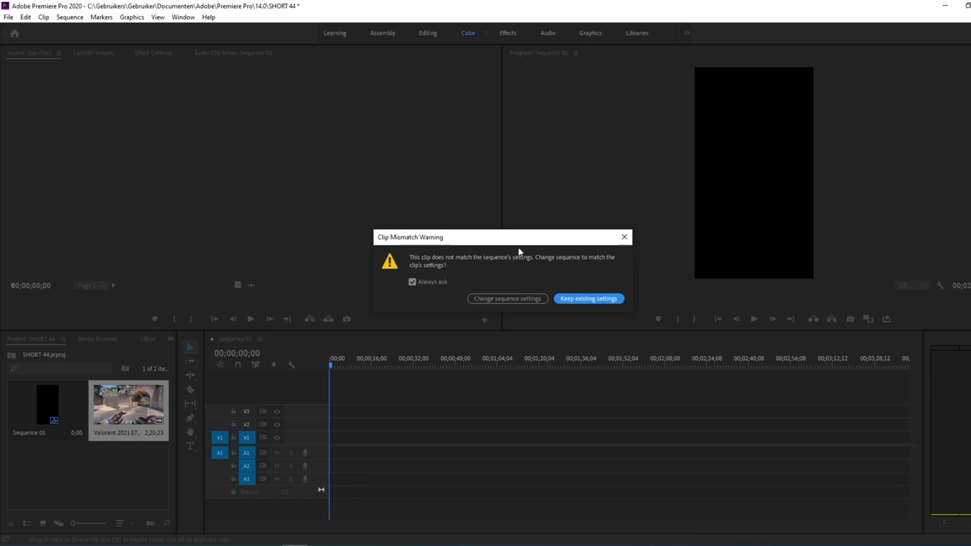
Step: Add the gameplay clip keeping existing sequence settings, and arrange voice clips on A2
click(588, 298)
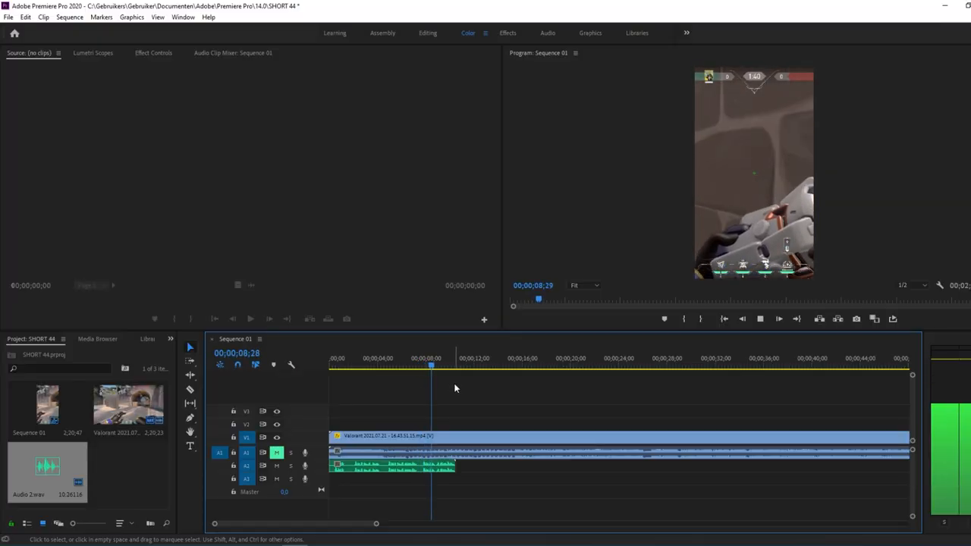
click(455, 365)
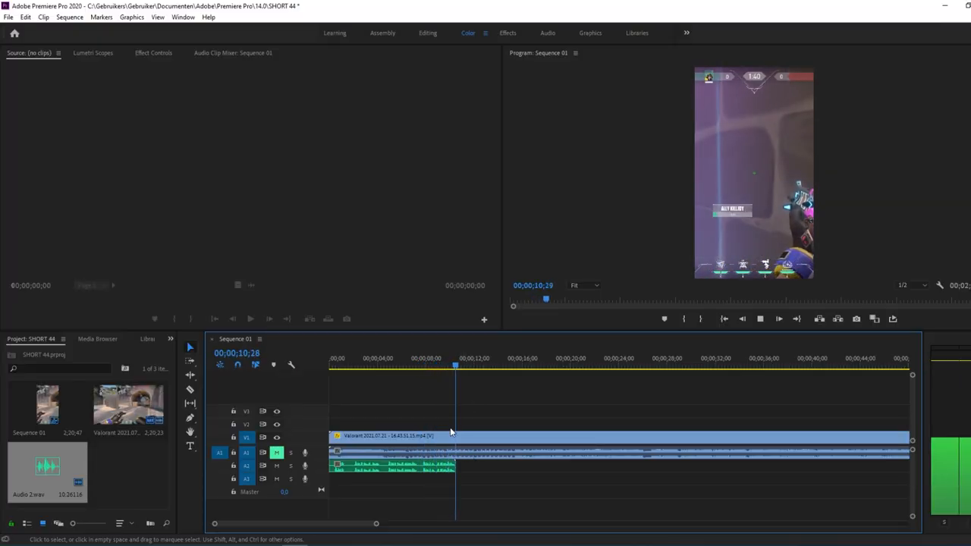
click(422, 366)
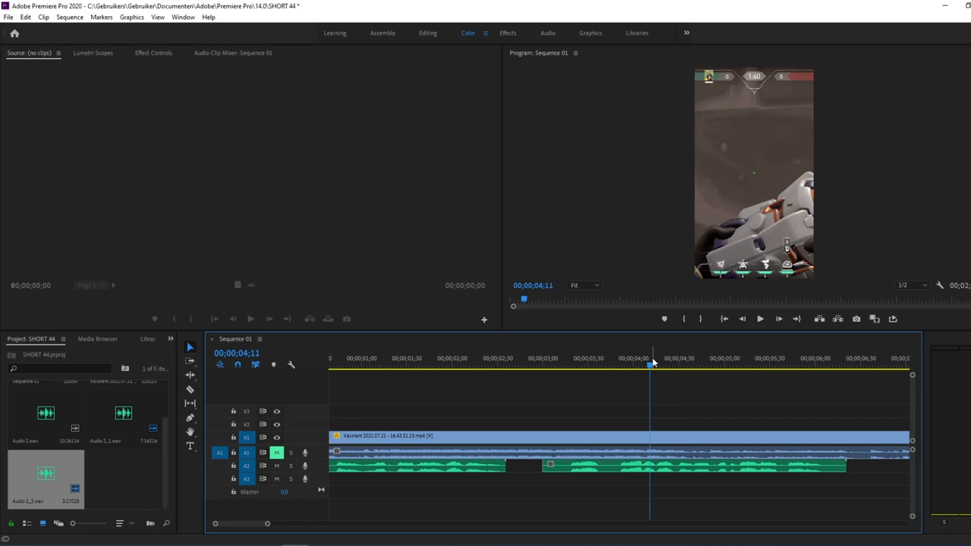
click(617, 366)
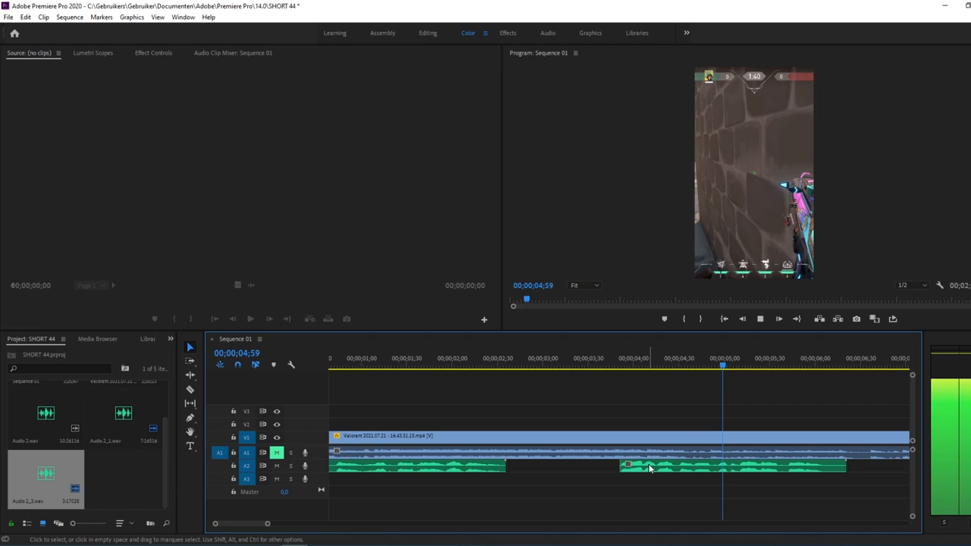
click(488, 358)
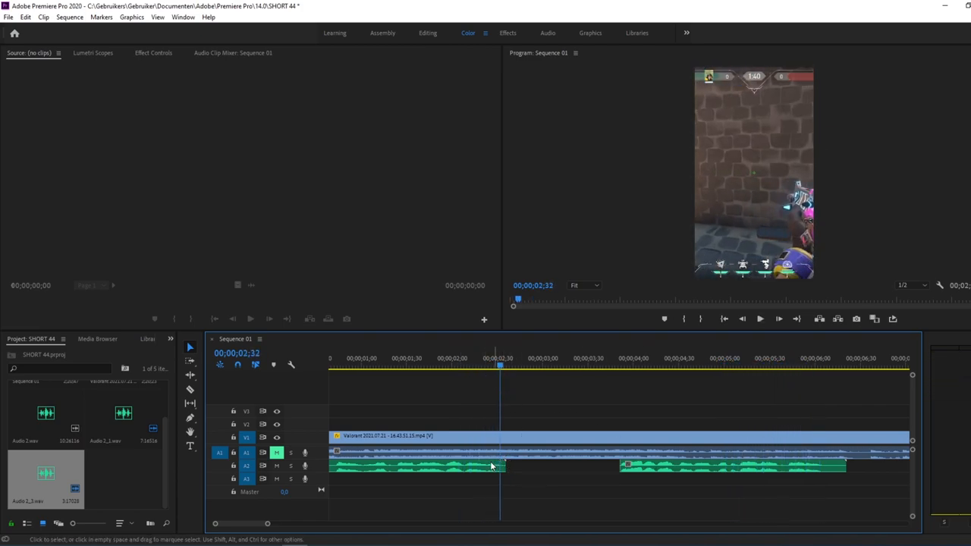
drag(502, 465, 500, 465)
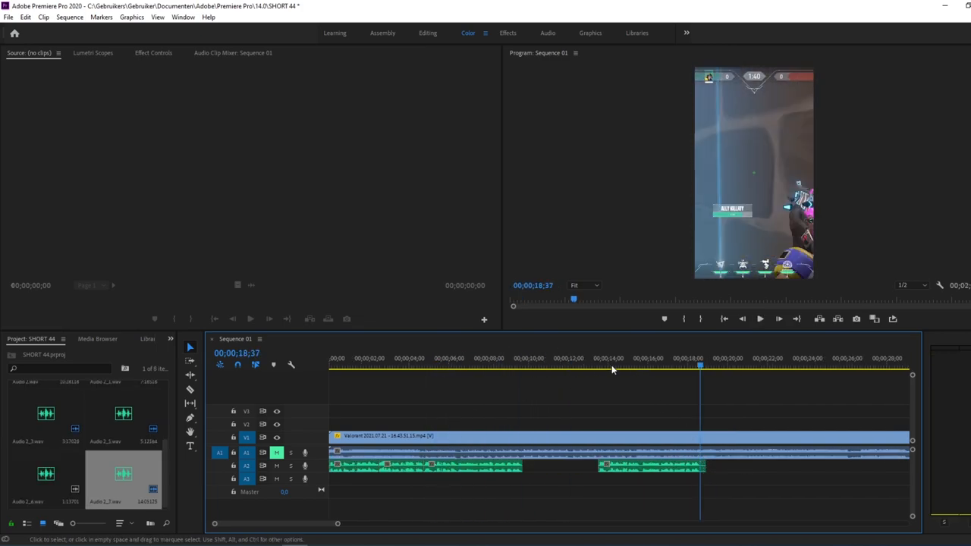
Step: Trim the second A2 voice clip to the playhead, ending near 18.5 seconds
click(584, 368)
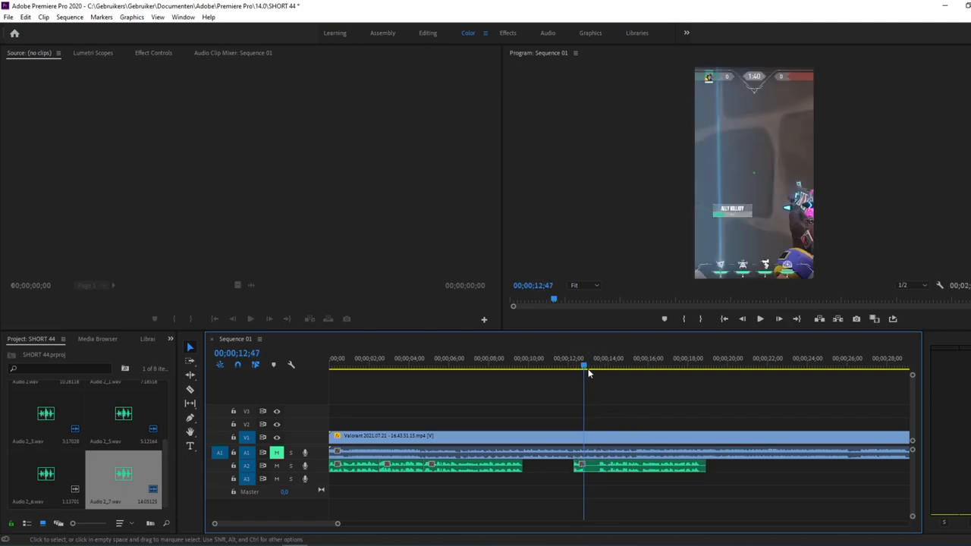
click(597, 368)
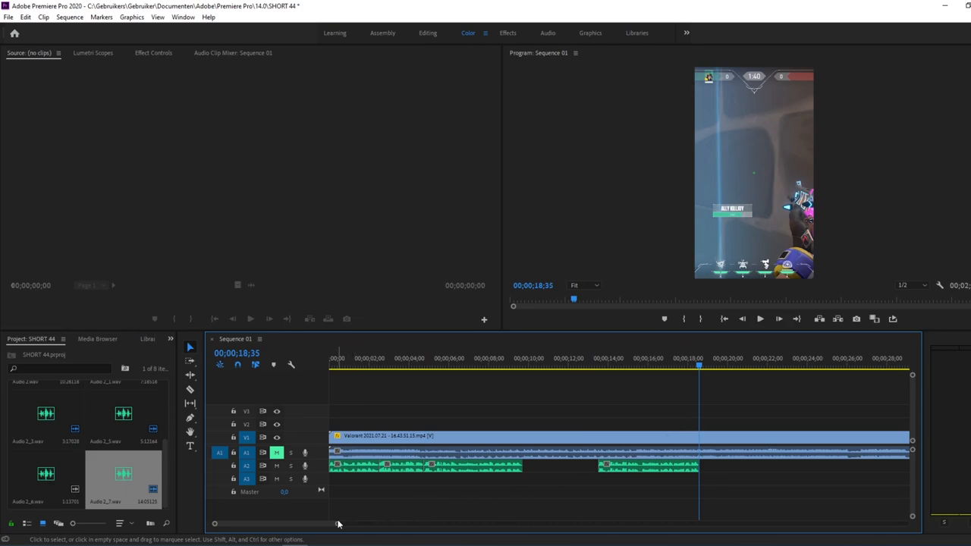
drag(339, 524, 291, 524)
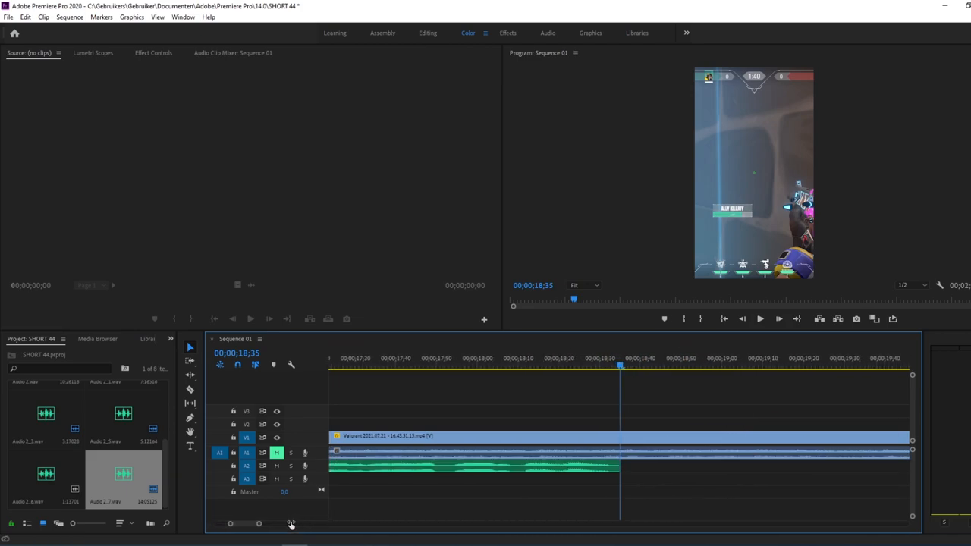
click(607, 357)
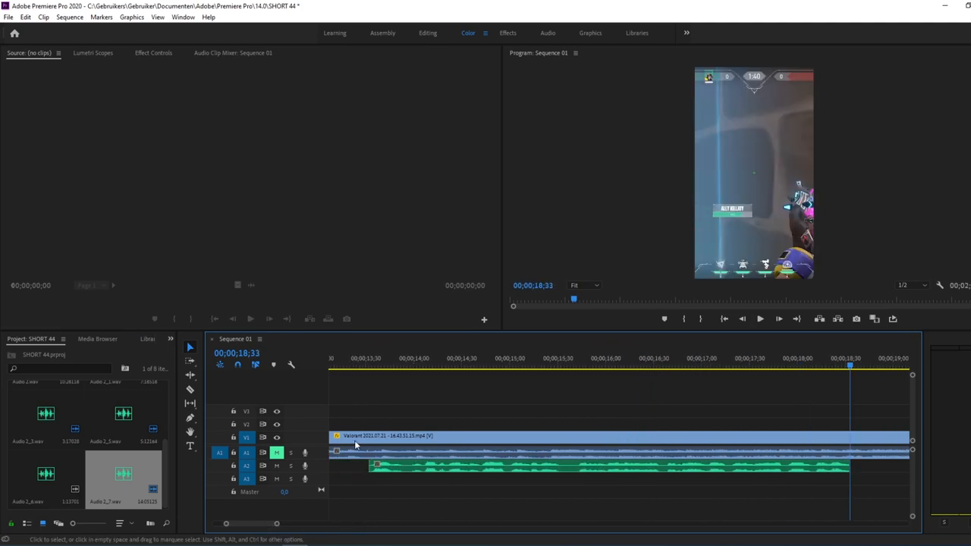
click(371, 367)
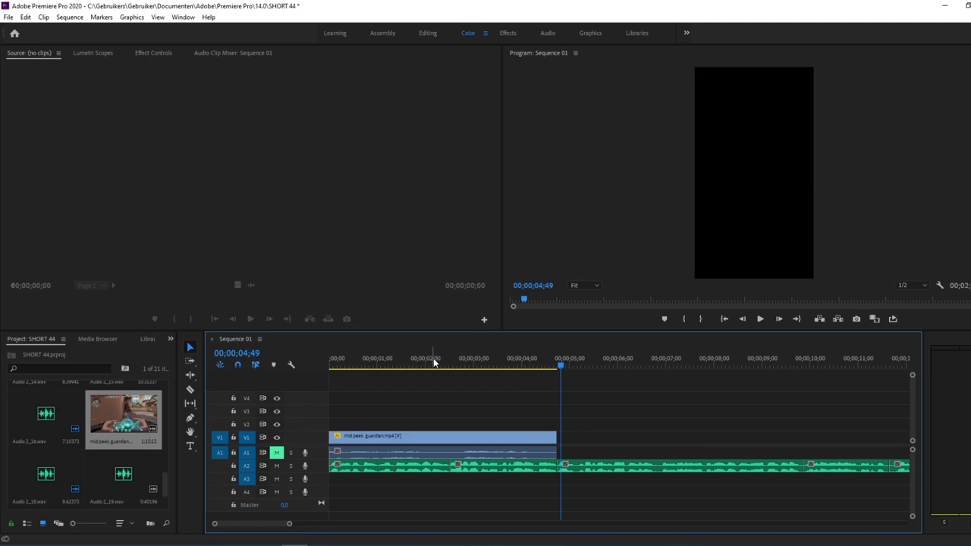
mouse_move(381, 361)
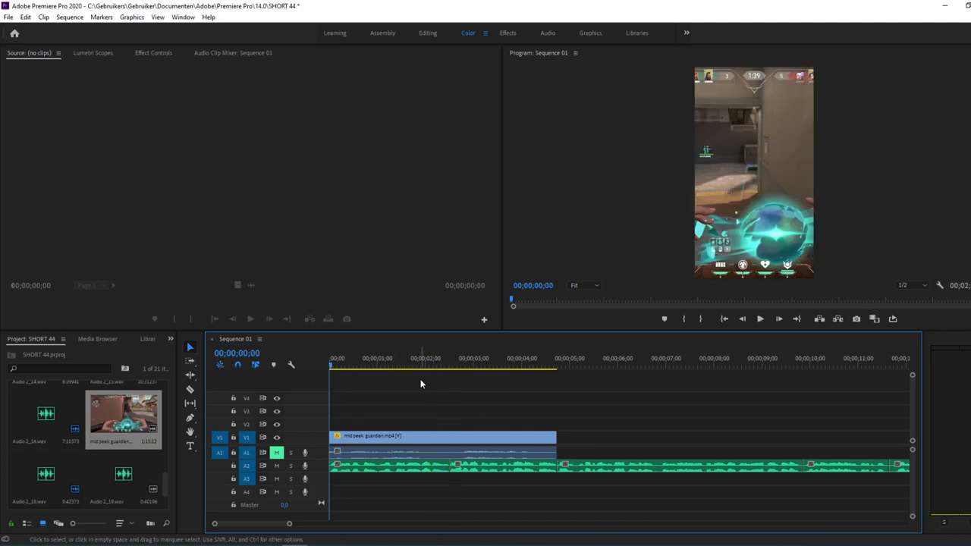
Step: Scrub the mid peak guardian intro from 2 to 2.5 seconds and beyond
click(424, 358)
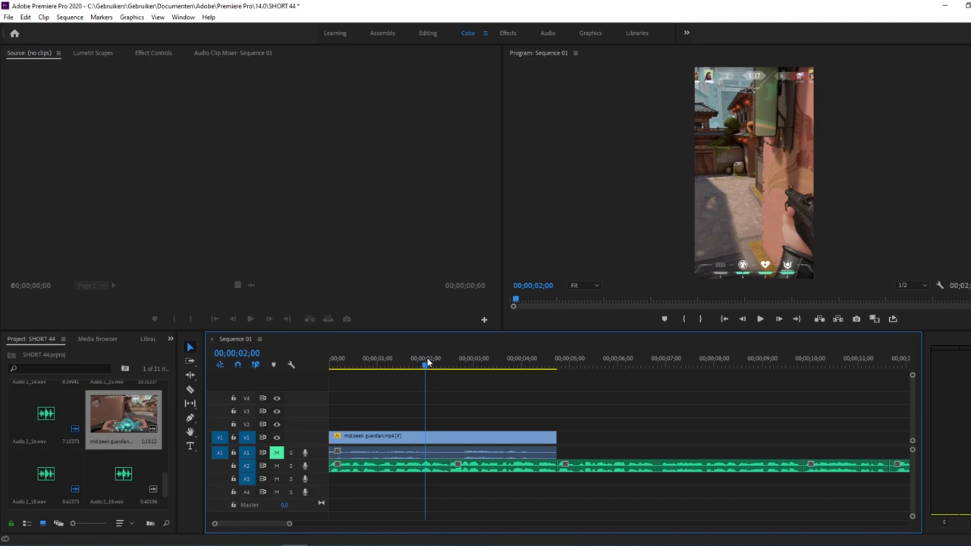
click(449, 358)
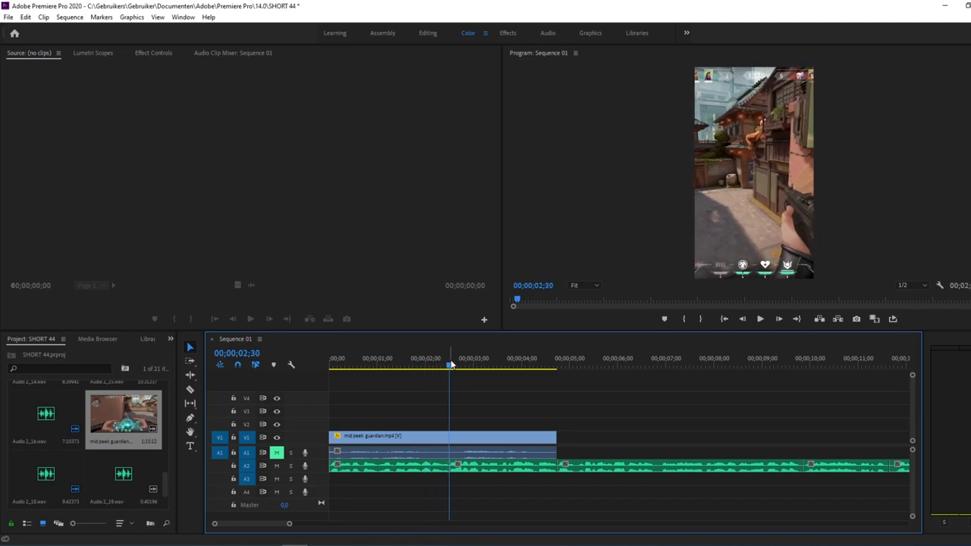
click(498, 358)
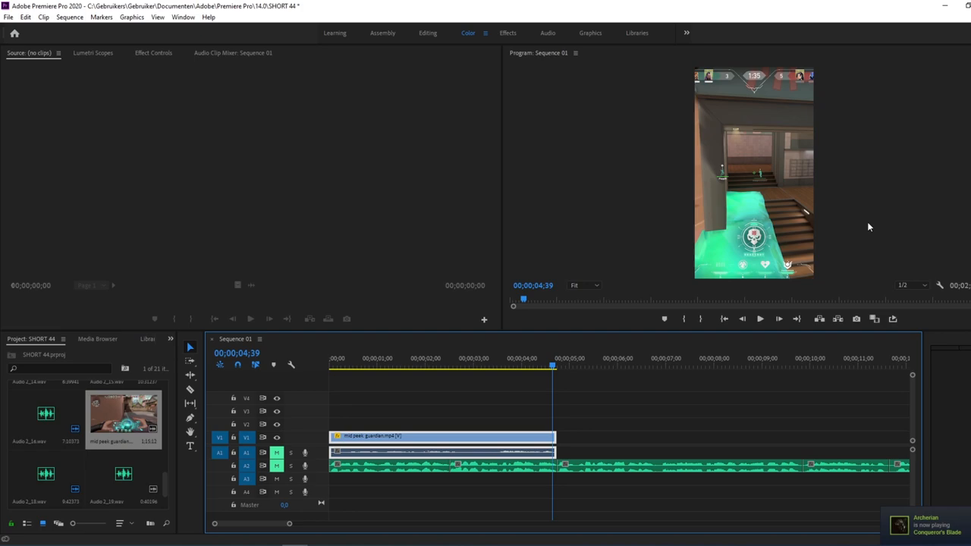
mouse_move(513, 361)
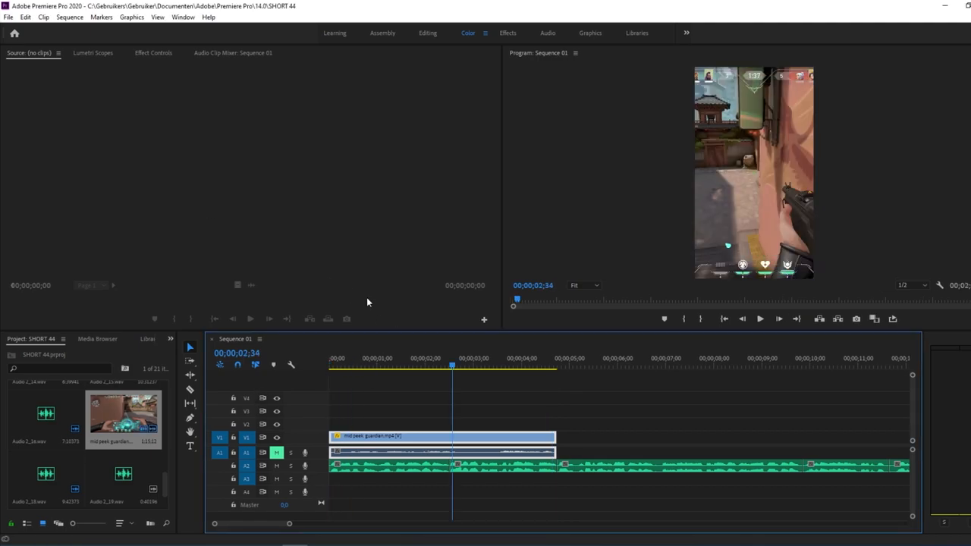
Step: Create a legacy title with green text and reposition it within the frame
click(8, 16)
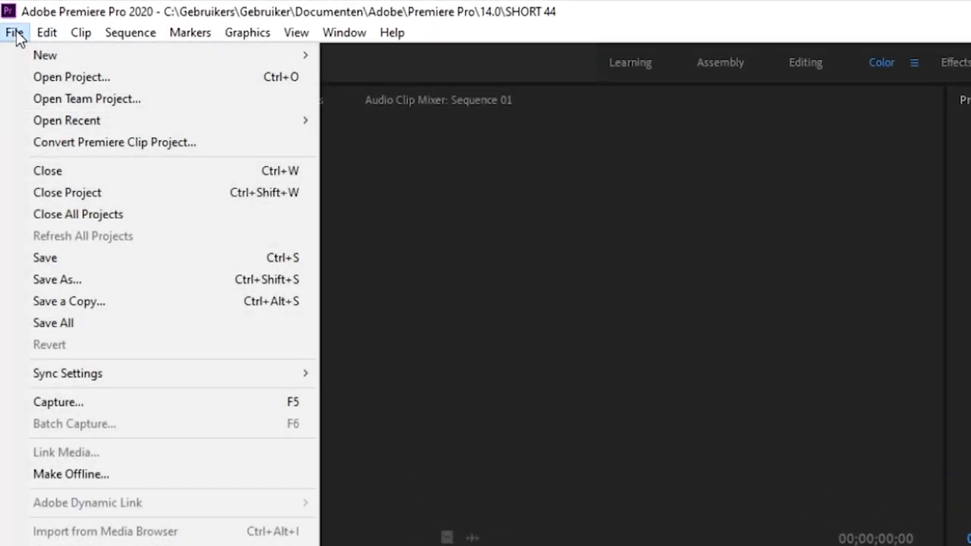
mouse_move(44, 55)
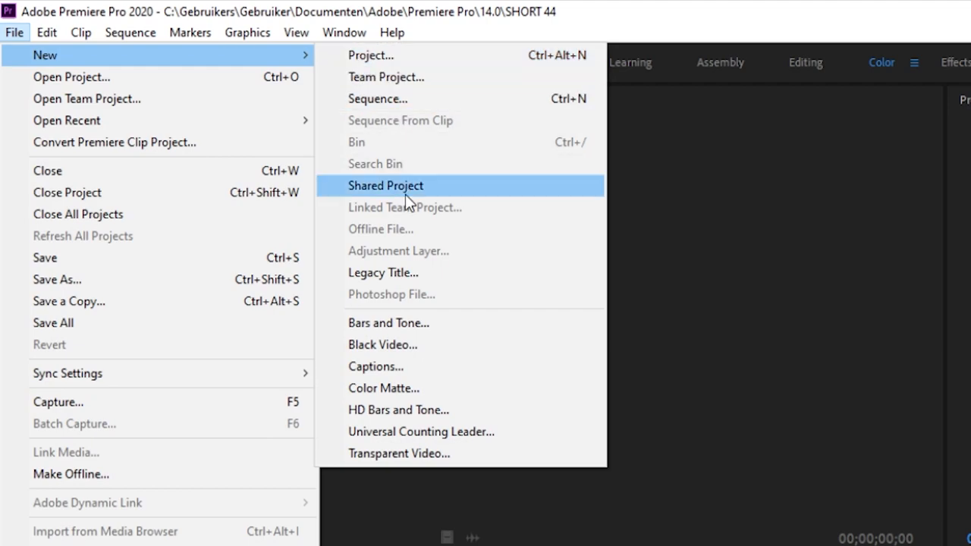
click(383, 272)
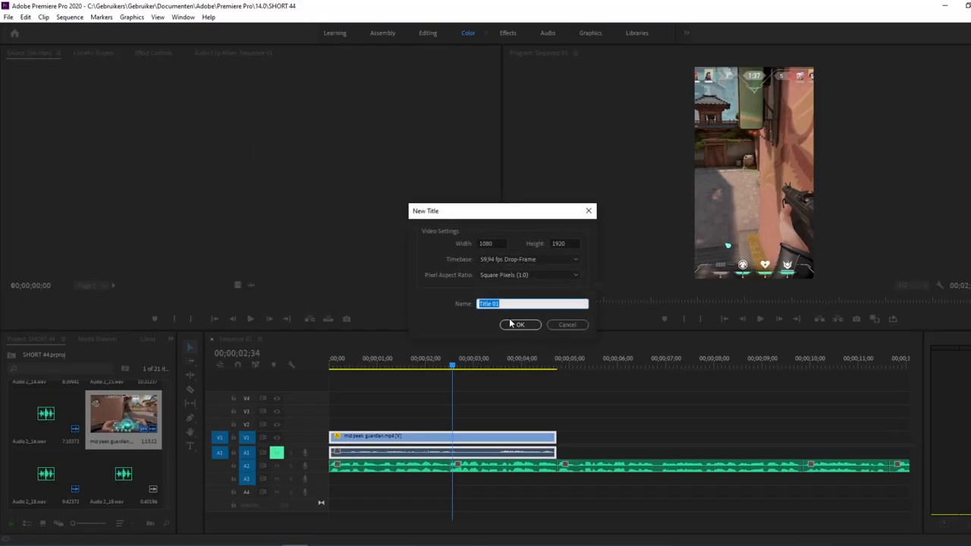
click(519, 325)
text(How to retake B with Killjoy on Breeze)
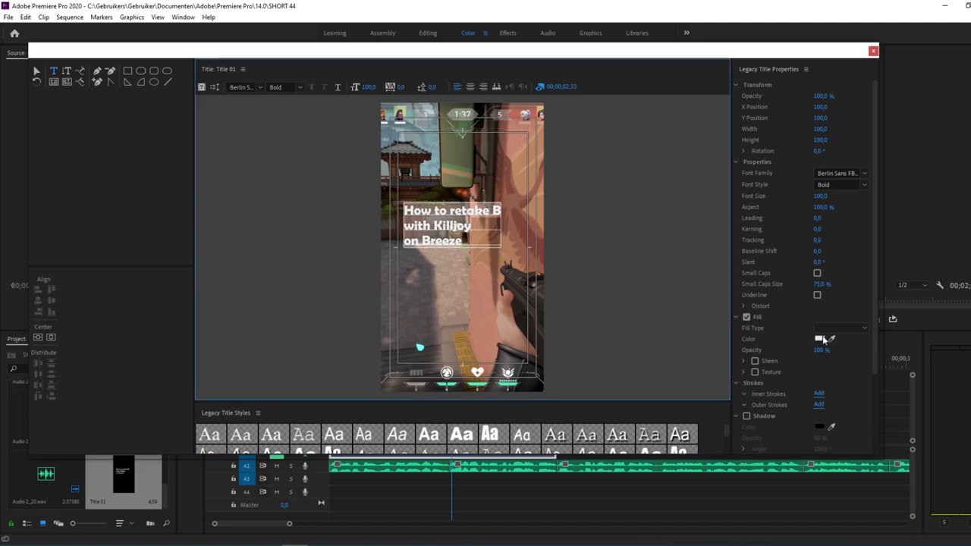
click(819, 339)
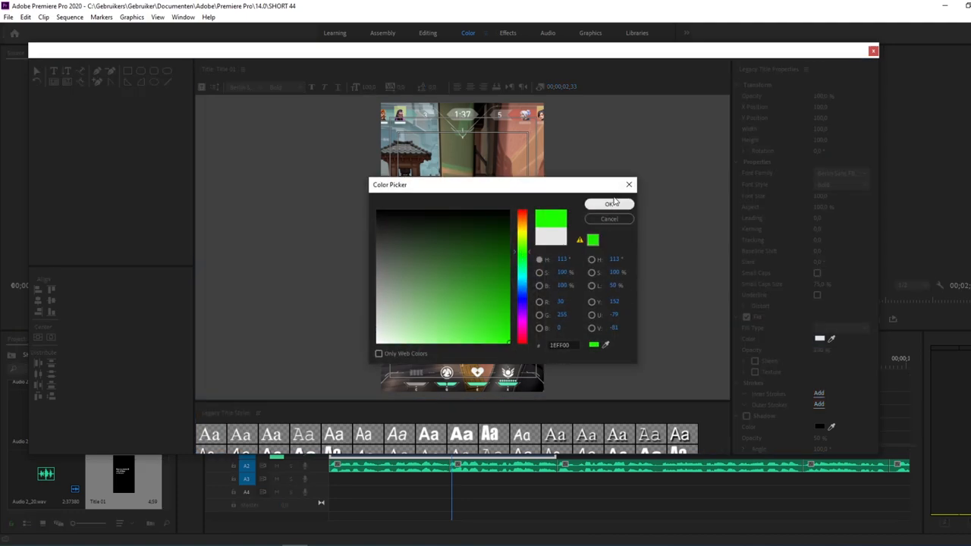
click(609, 203)
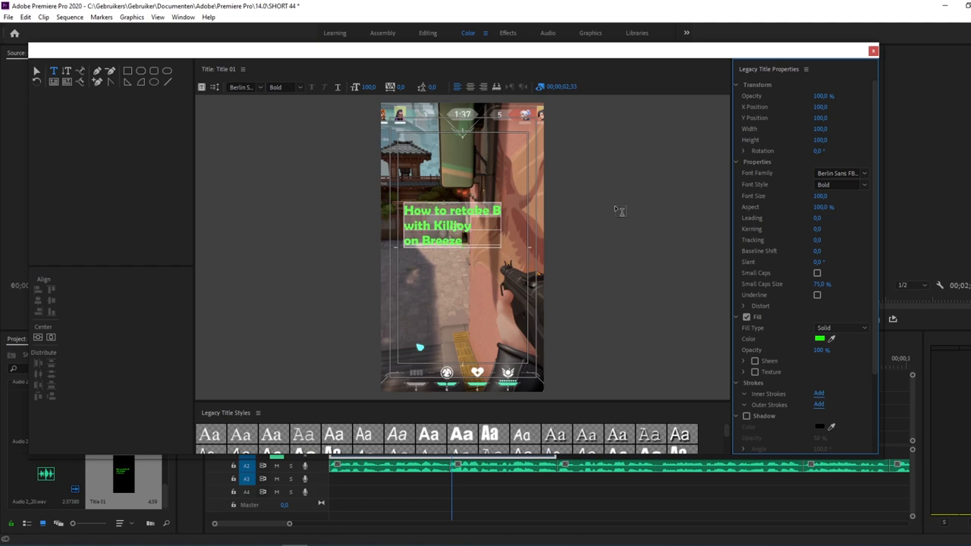
mouse_move(761, 392)
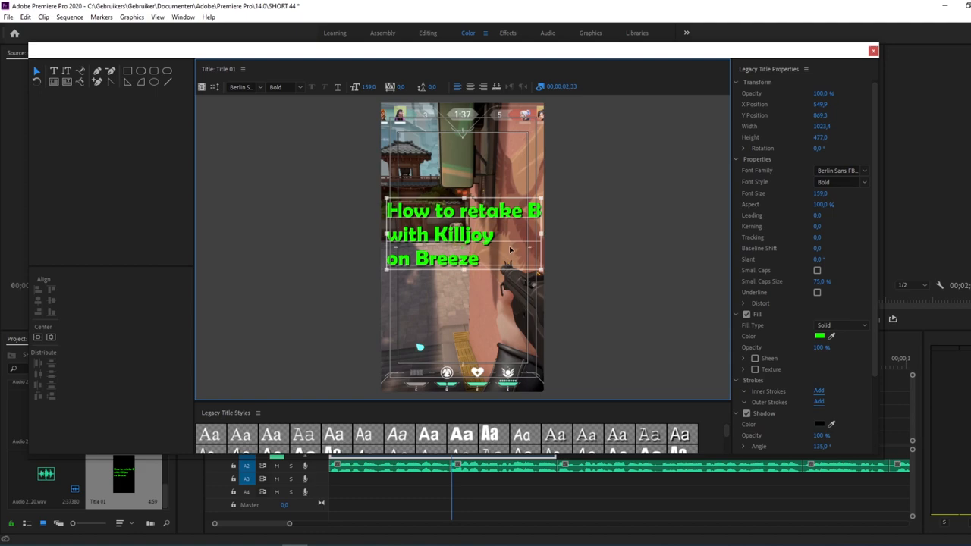
drag(455, 254, 455, 227)
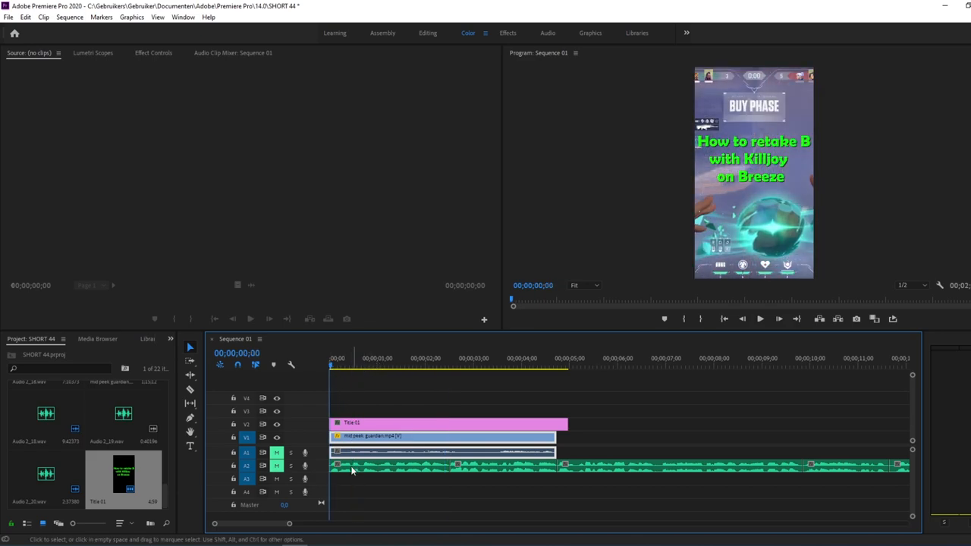
Step: Search the Effects panel for the 'crop' effect
click(173, 339)
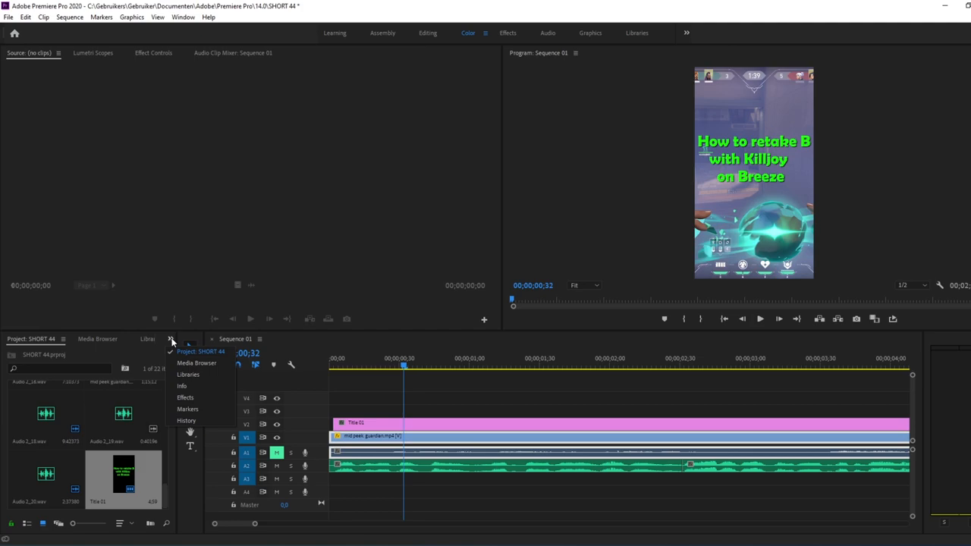
click(185, 397)
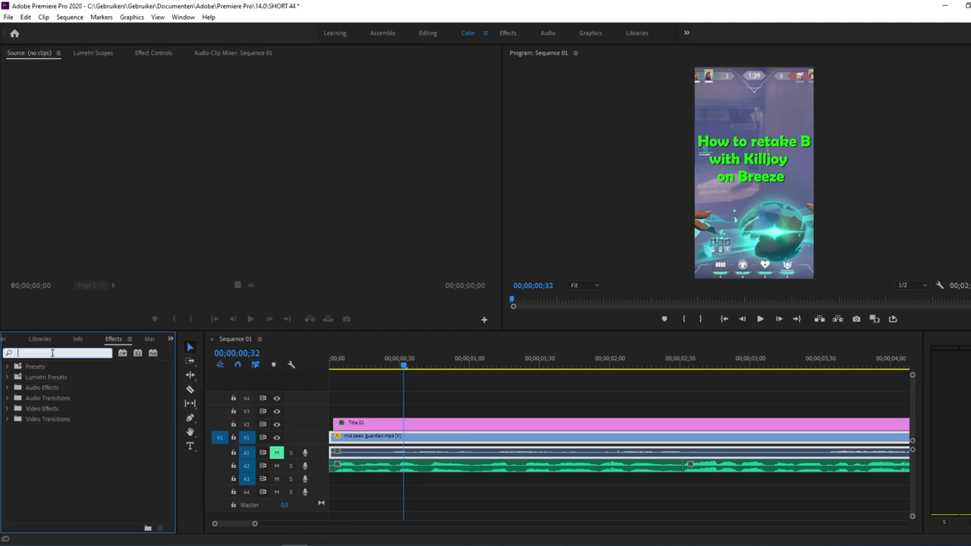
text(crop)
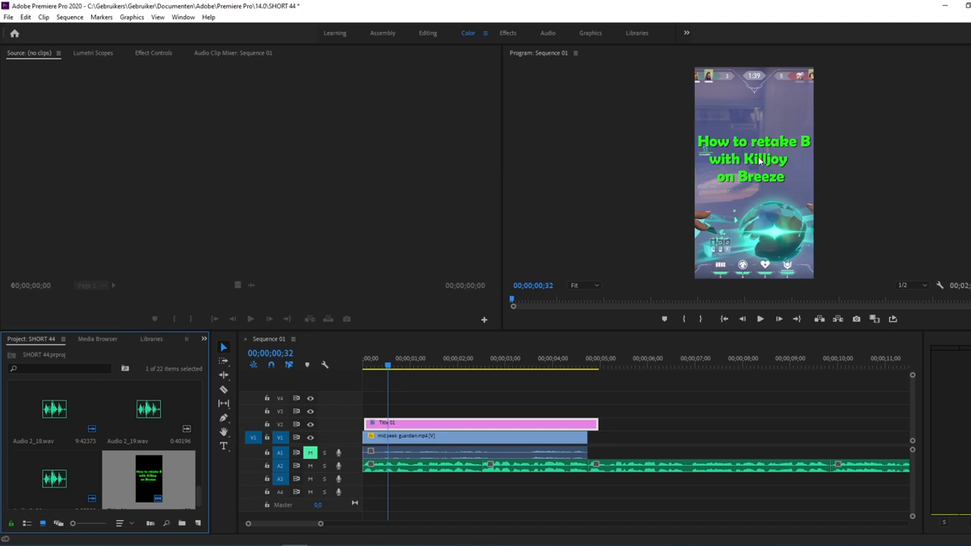
mouse_move(476, 353)
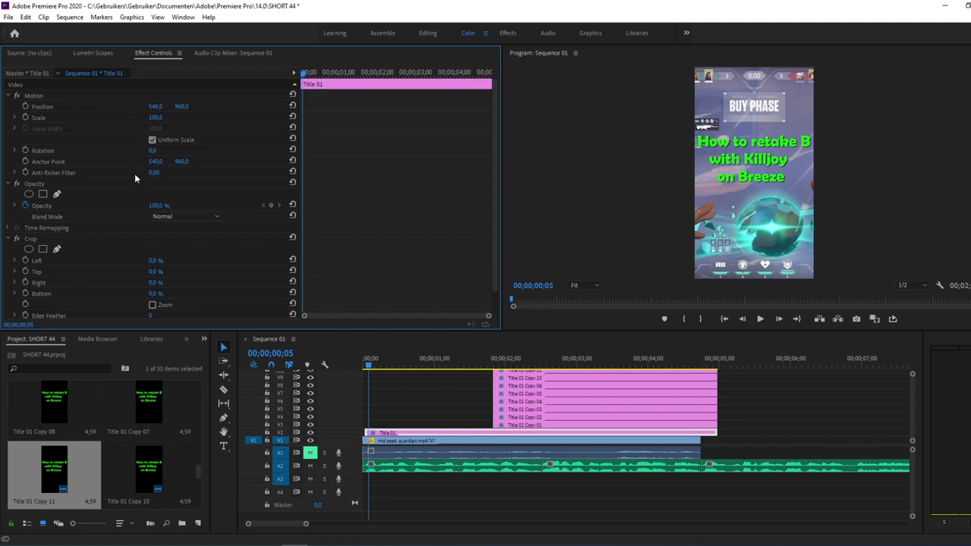
mouse_move(155, 338)
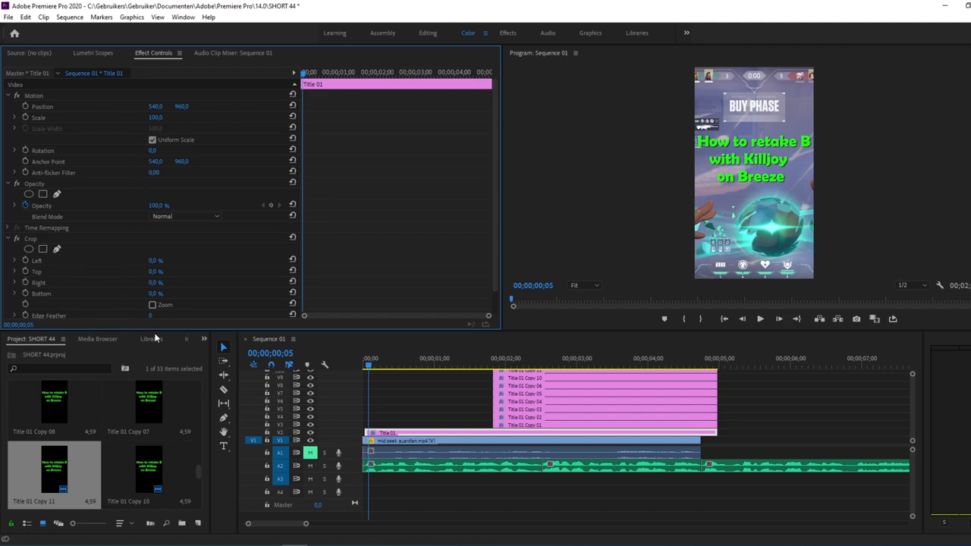
mouse_move(136, 314)
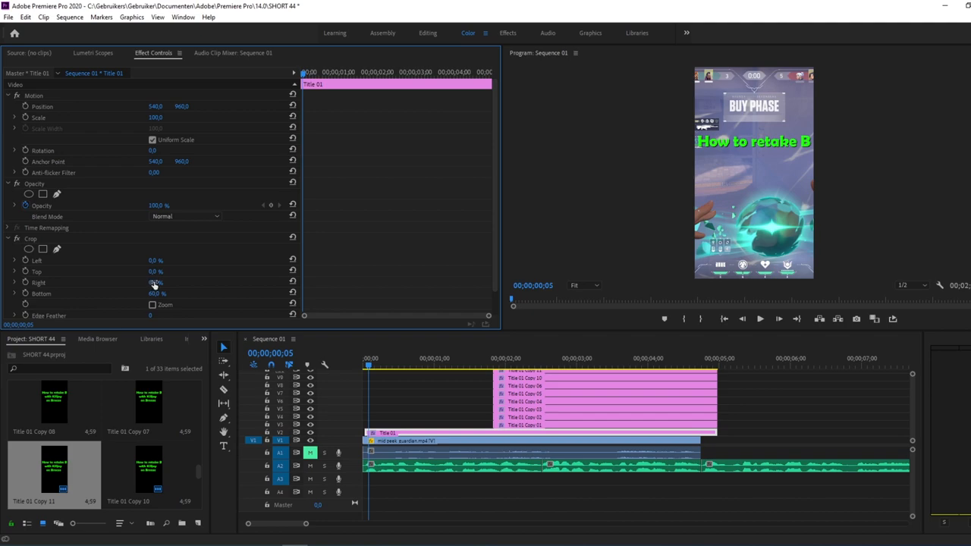
Step: Crop the first title copy so only 'How to' shows
drag(156, 282, 227, 282)
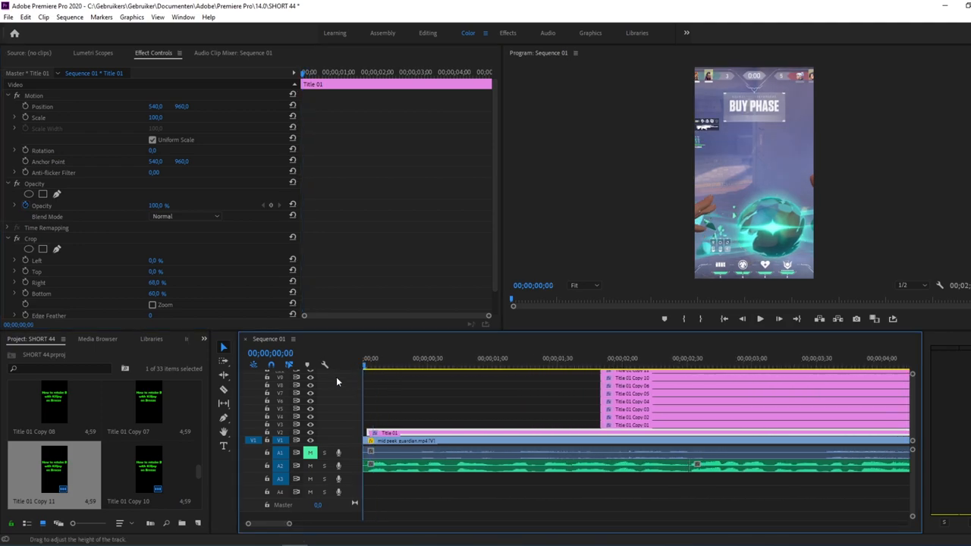
click(389, 358)
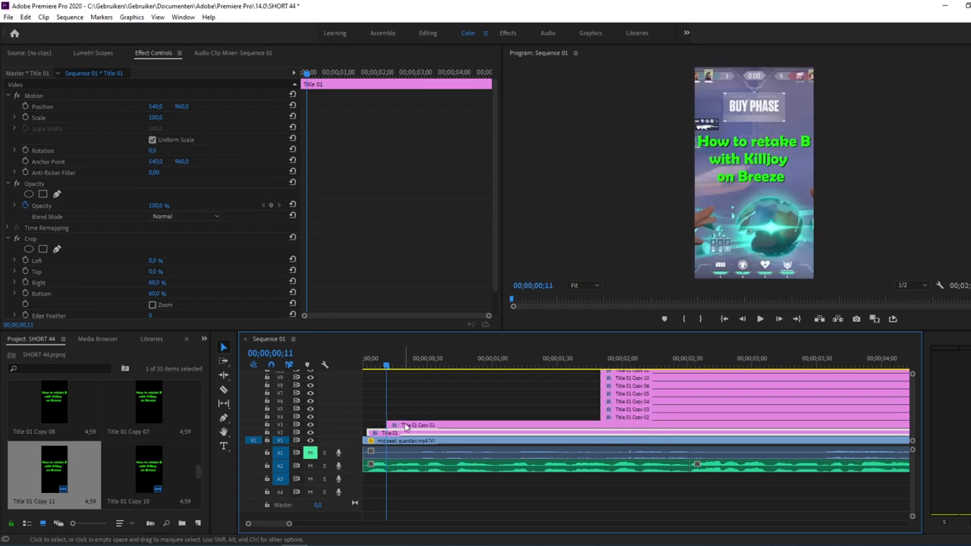
click(406, 425)
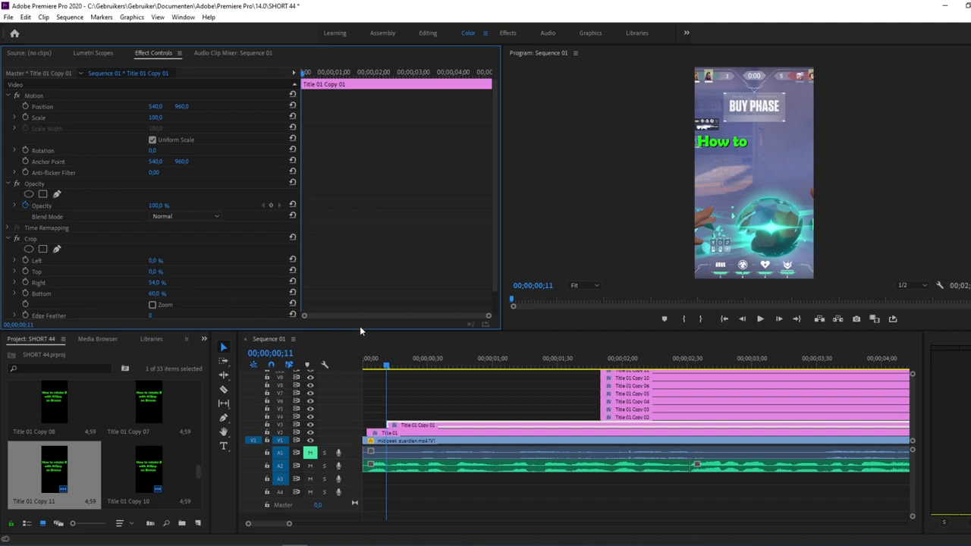
click(399, 365)
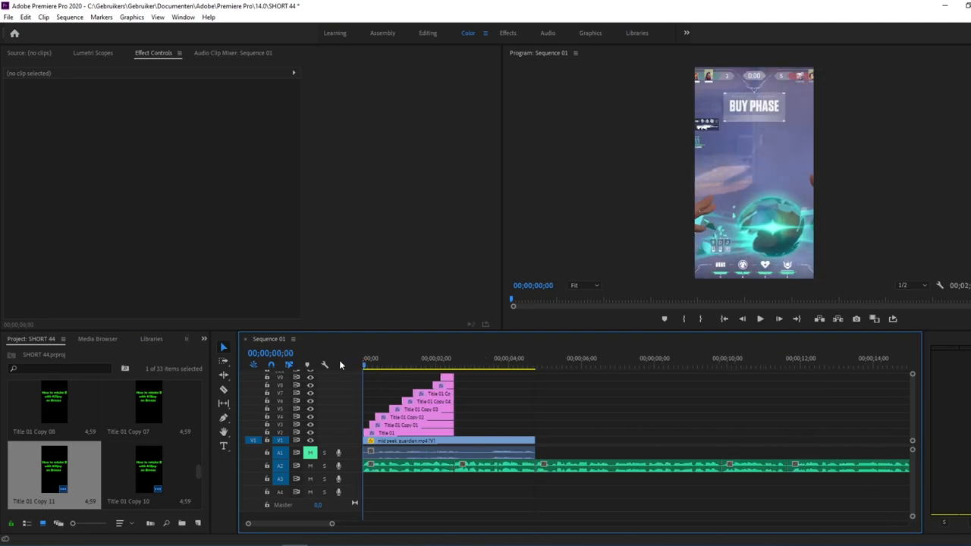
Step: Play back the staggered word-by-word title reveal
click(760, 319)
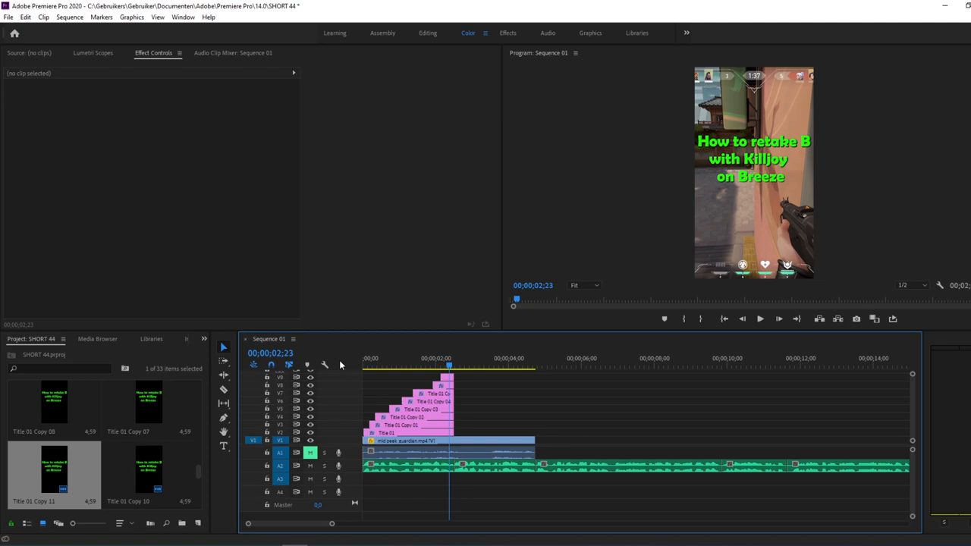
click(759, 318)
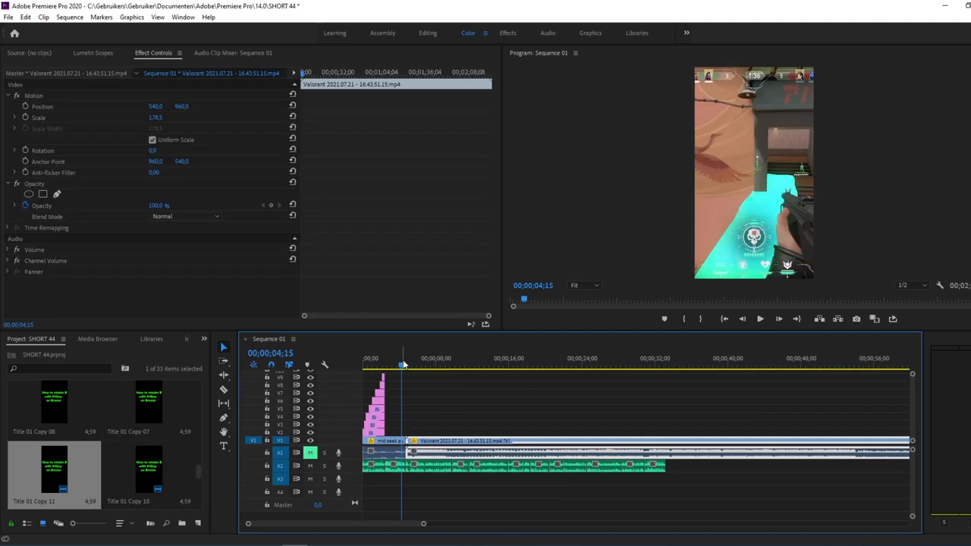
Step: Split the gameplay clip with the Razor tool at the chosen moment
click(759, 319)
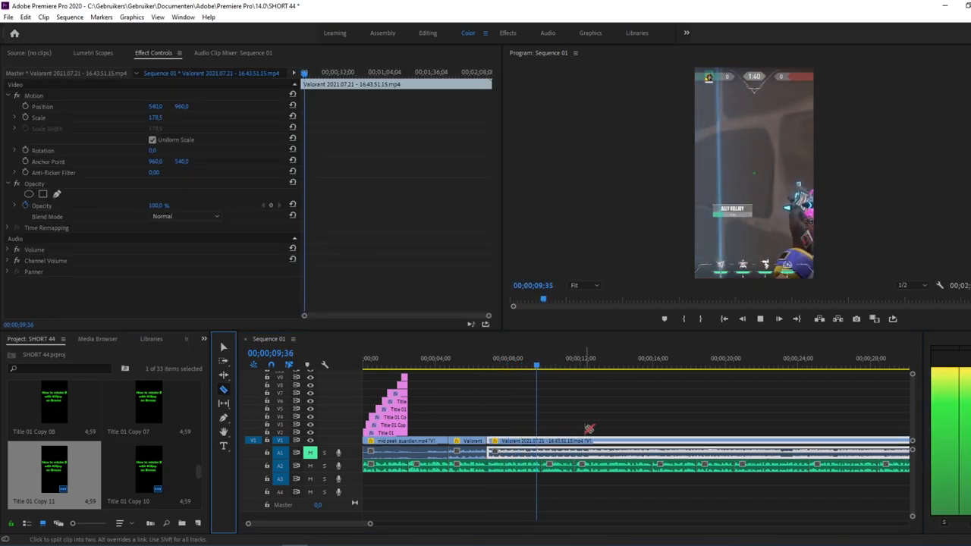
click(514, 358)
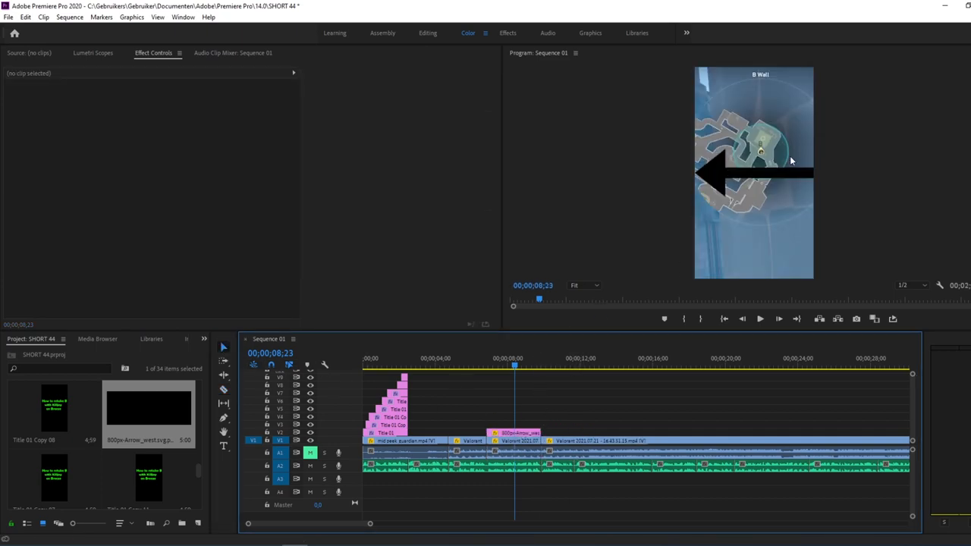
Step: Scale and position the arrow image over the minimap
click(513, 432)
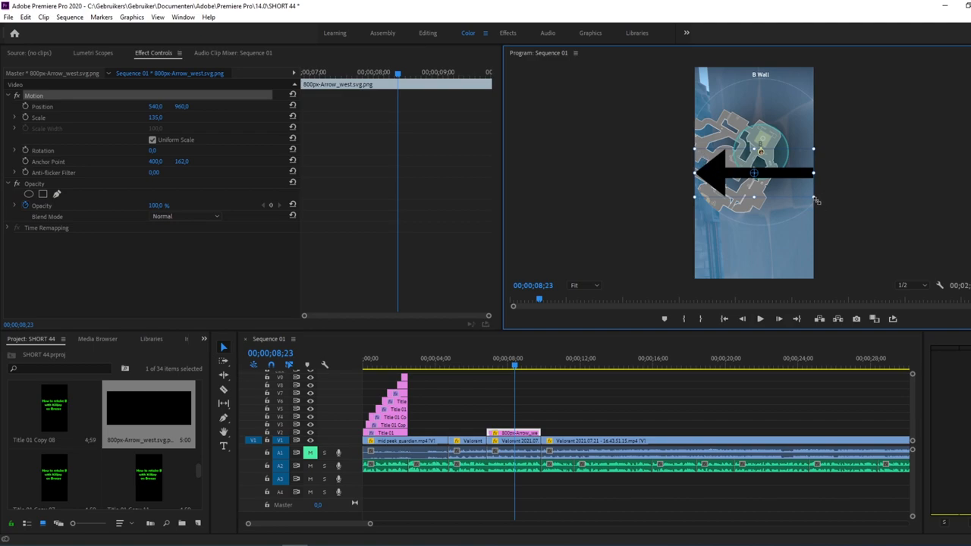
drag(814, 173, 787, 124)
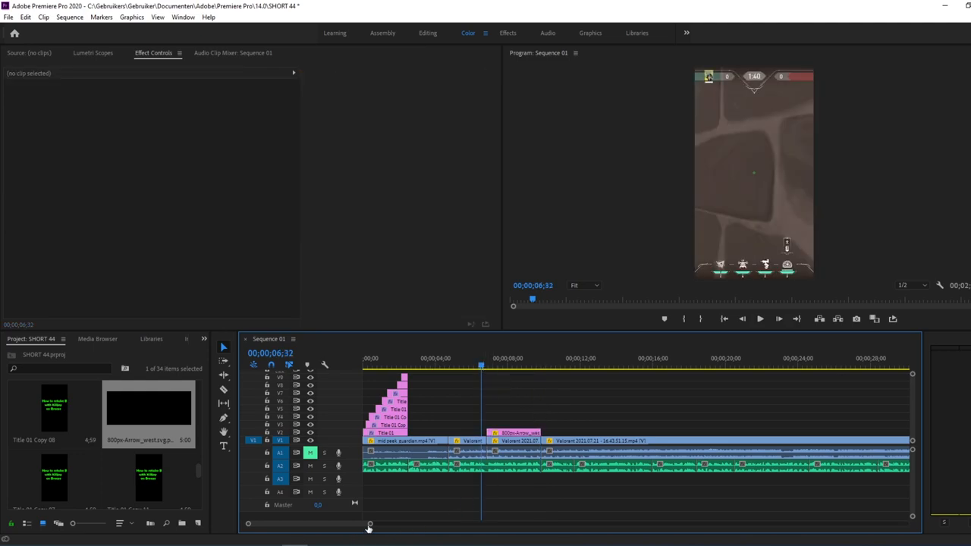
Step: Chop the arrow overlay into short pieces with gaps, then play back the flashing result
drag(370, 524, 305, 523)
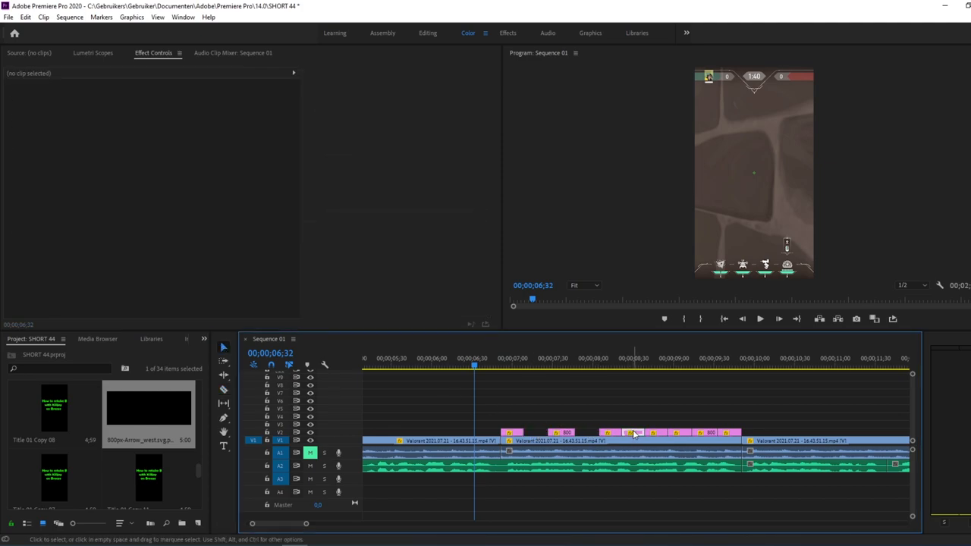
click(610, 432)
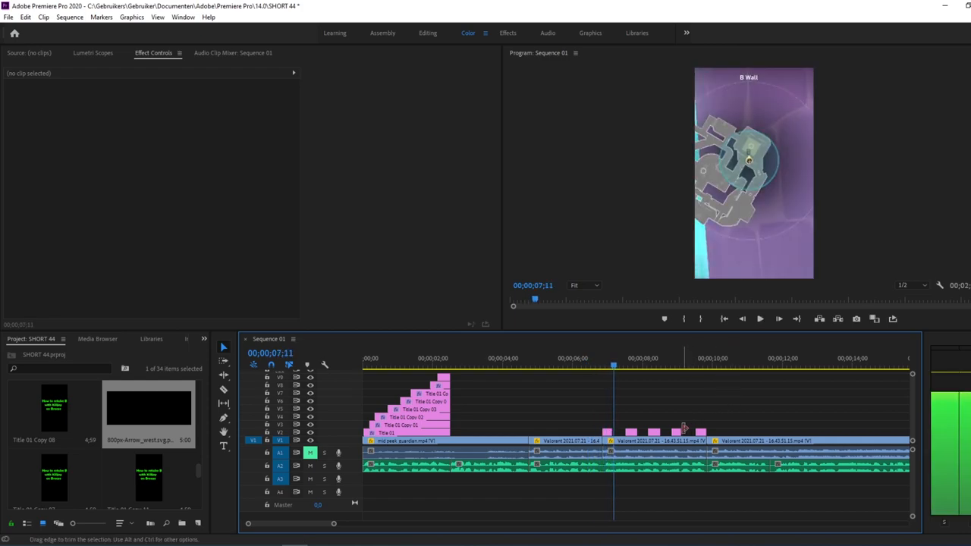
click(577, 358)
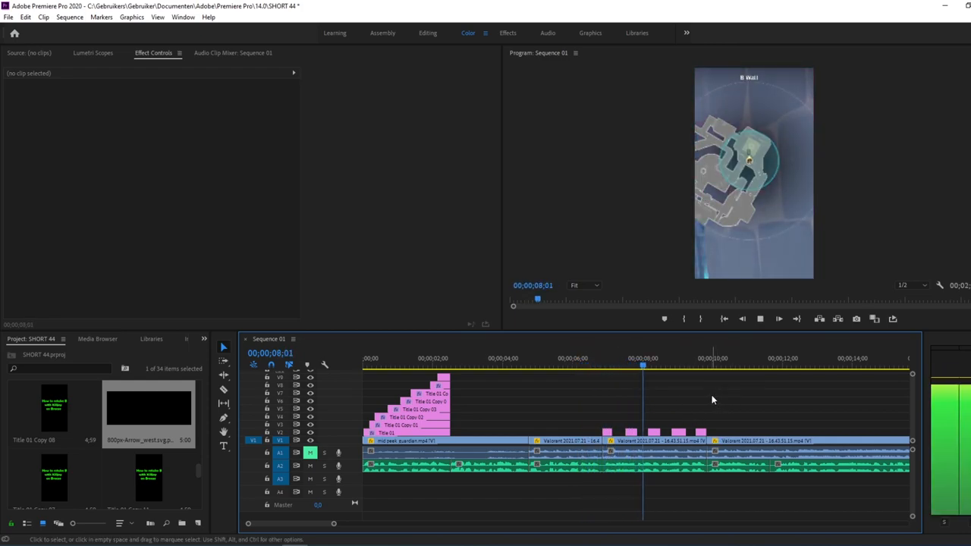
click(711, 358)
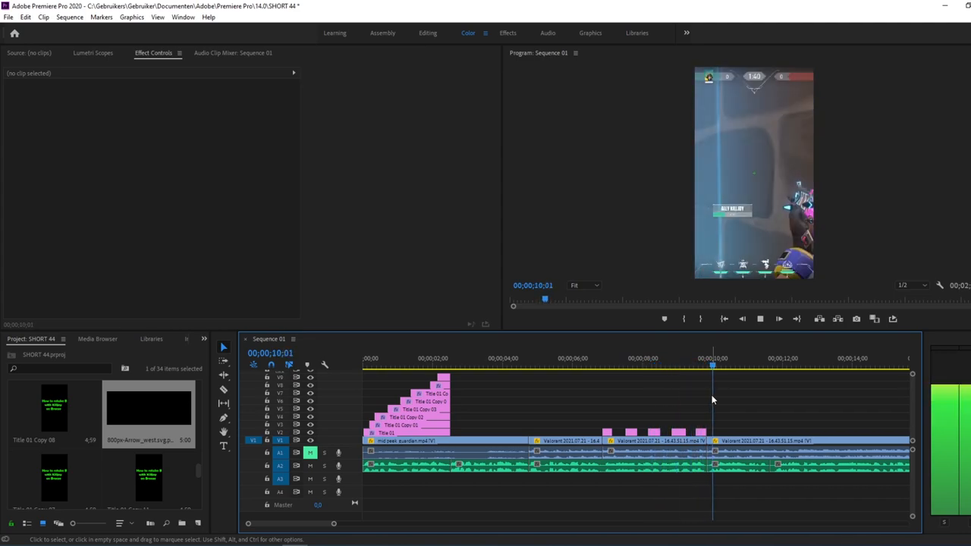
click(759, 318)
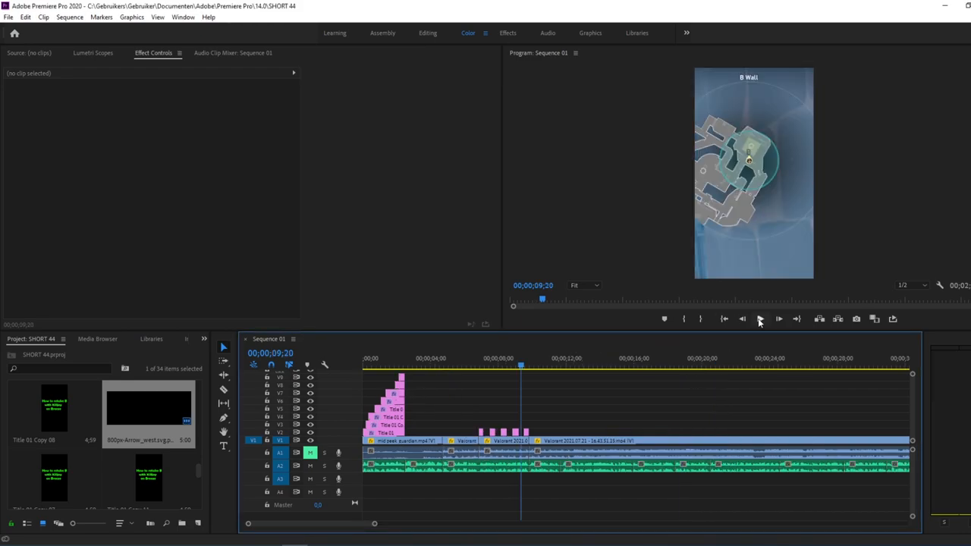
Step: Play back the flashing arrow section again, then stop
click(759, 319)
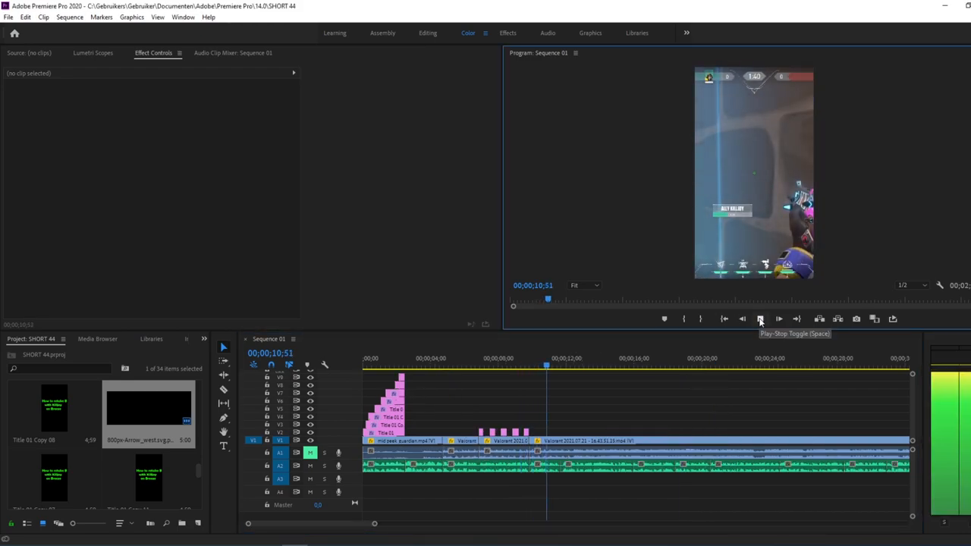
click(760, 318)
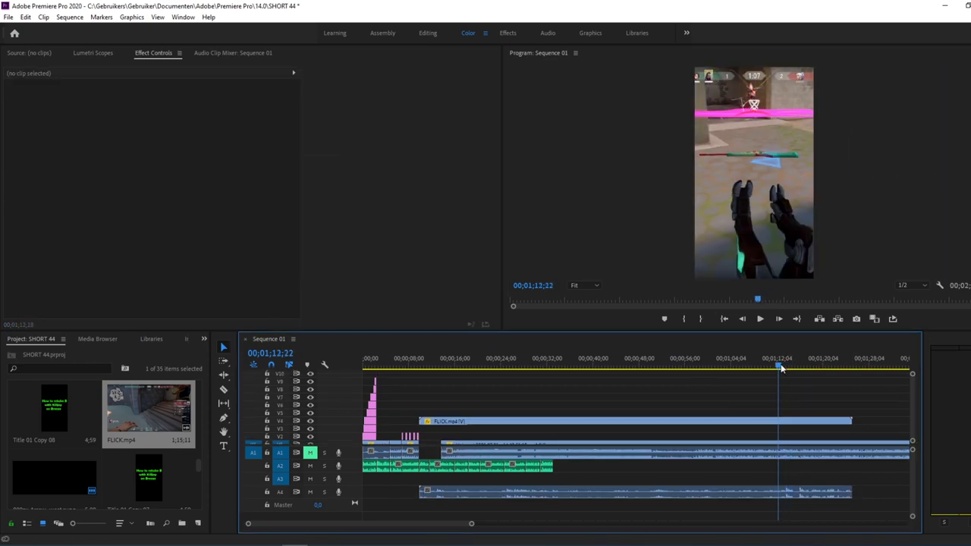
Step: Scrub through the added FLICK.mp4 gameplay footage to preview it
drag(781, 368, 772, 368)
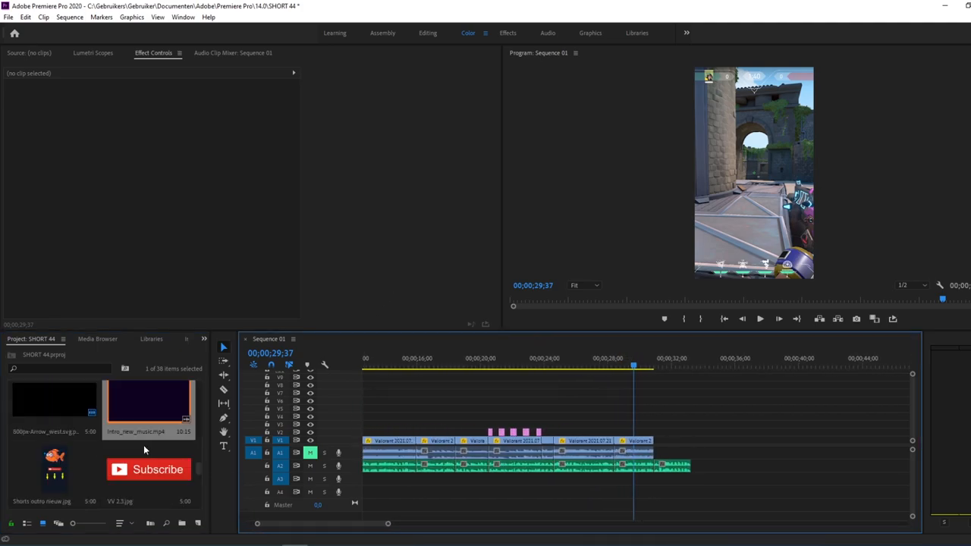
Step: Set an 8° rotation keyframe on shorts outro.jpg and move the playhead later
click(645, 365)
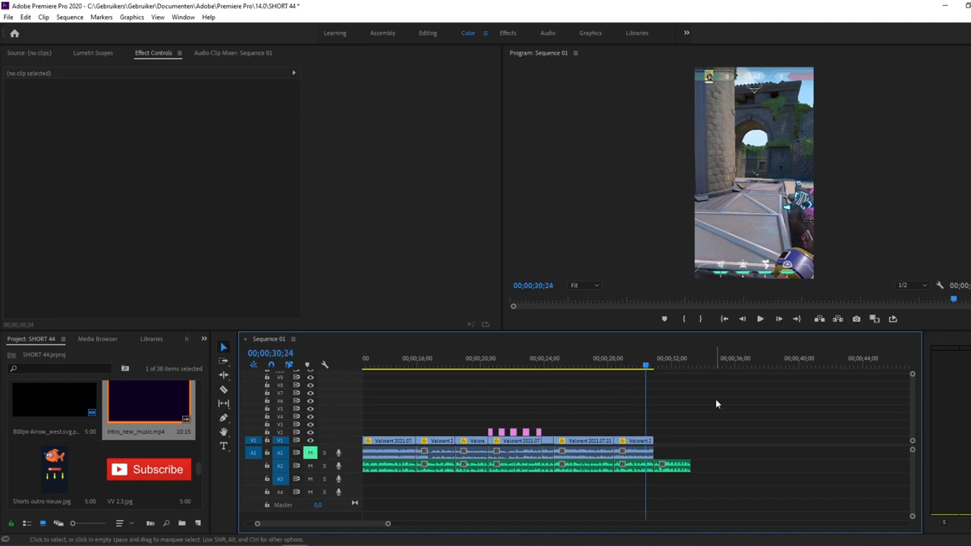
click(759, 318)
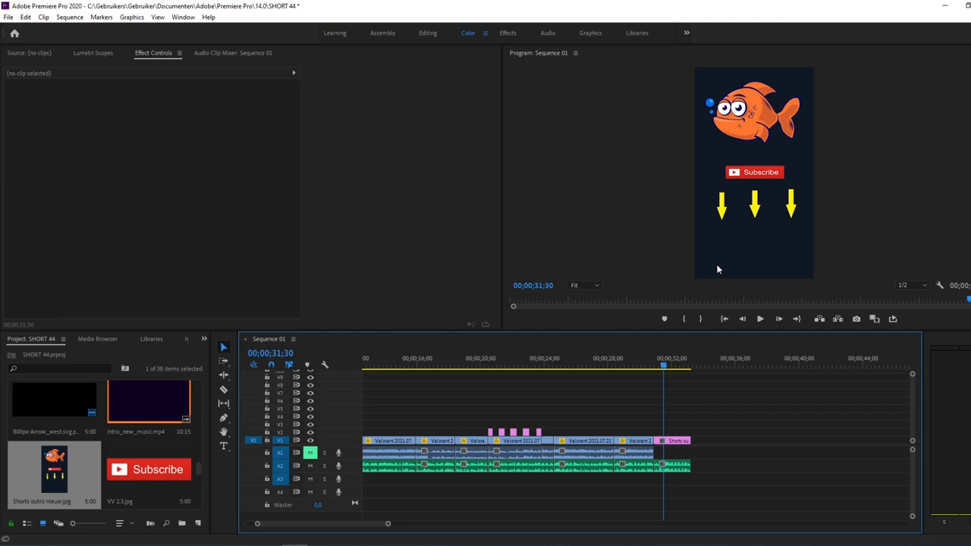
mouse_move(772, 237)
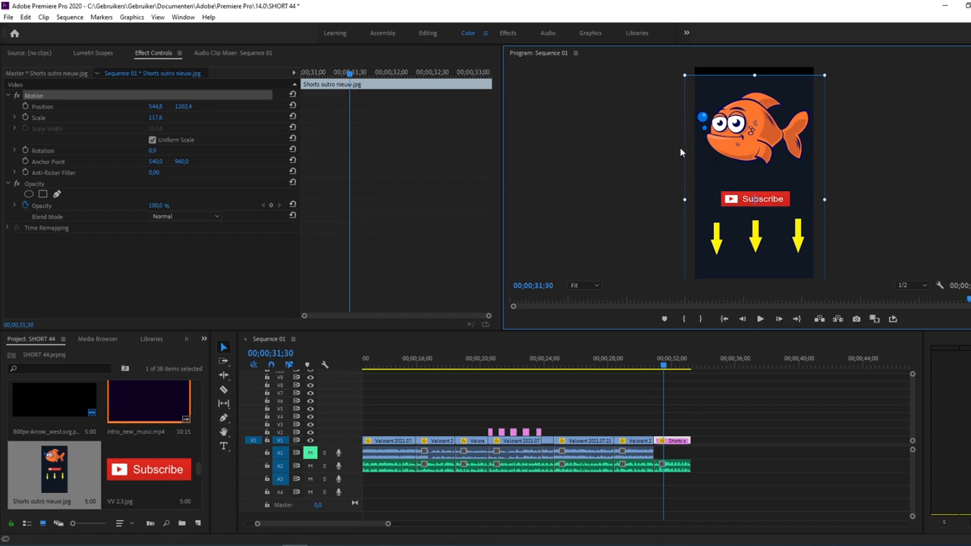
mouse_move(739, 228)
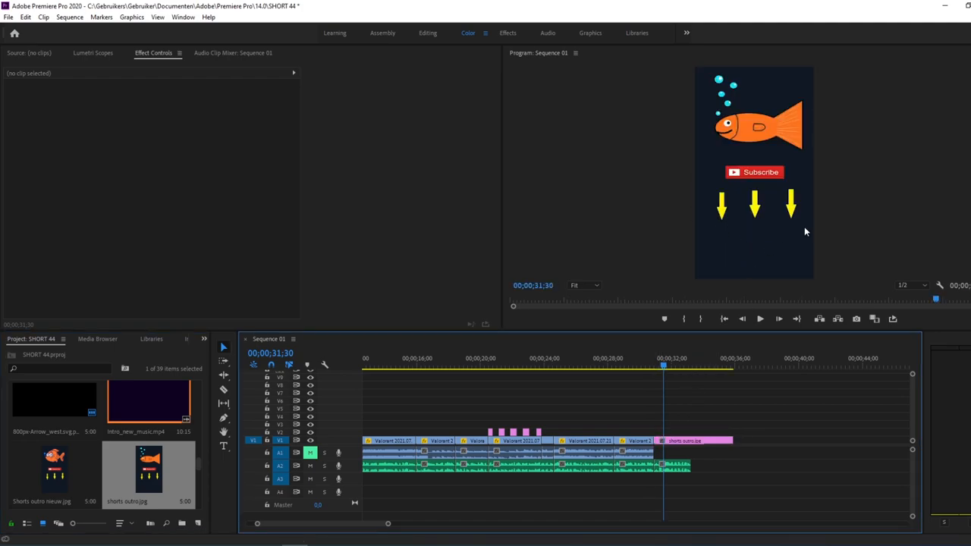
click(690, 441)
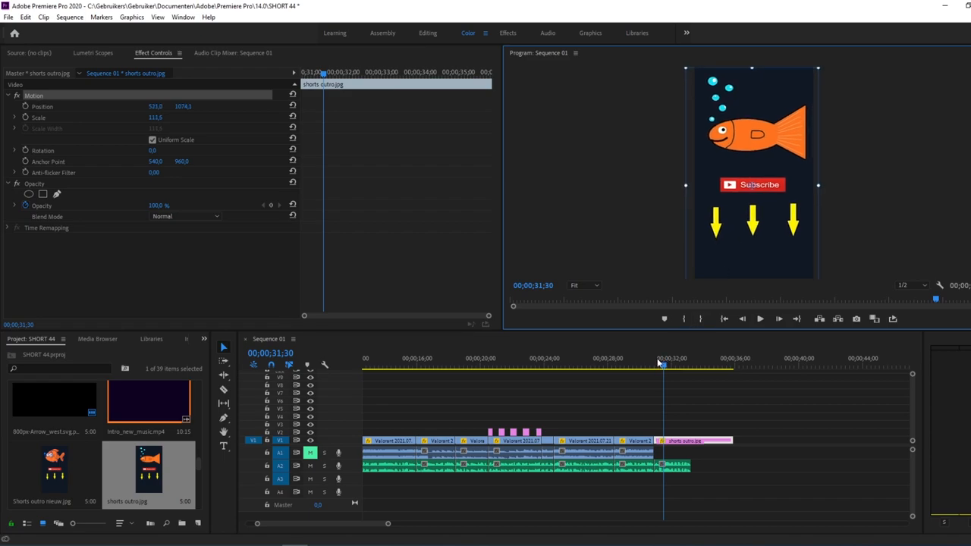
click(654, 365)
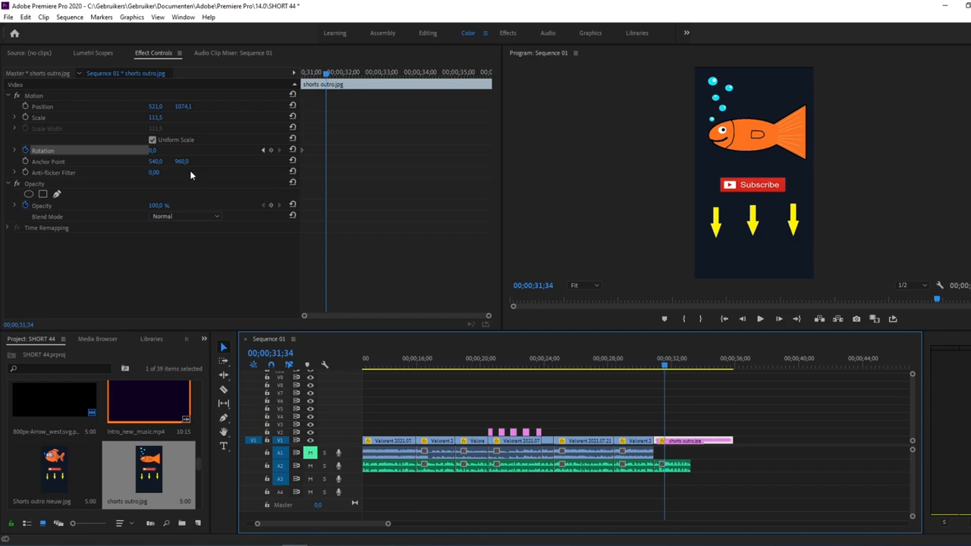
drag(156, 150, 178, 150)
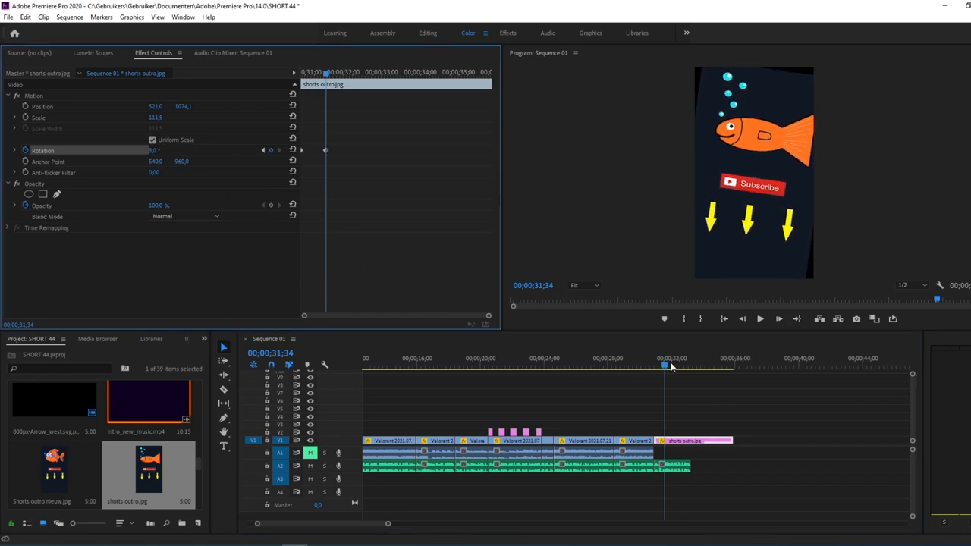
click(689, 358)
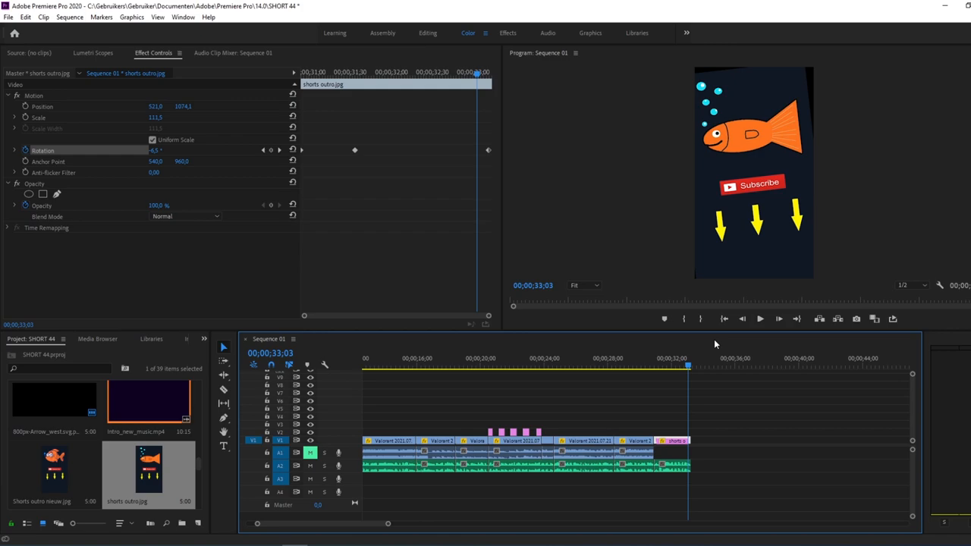
mouse_move(786, 216)
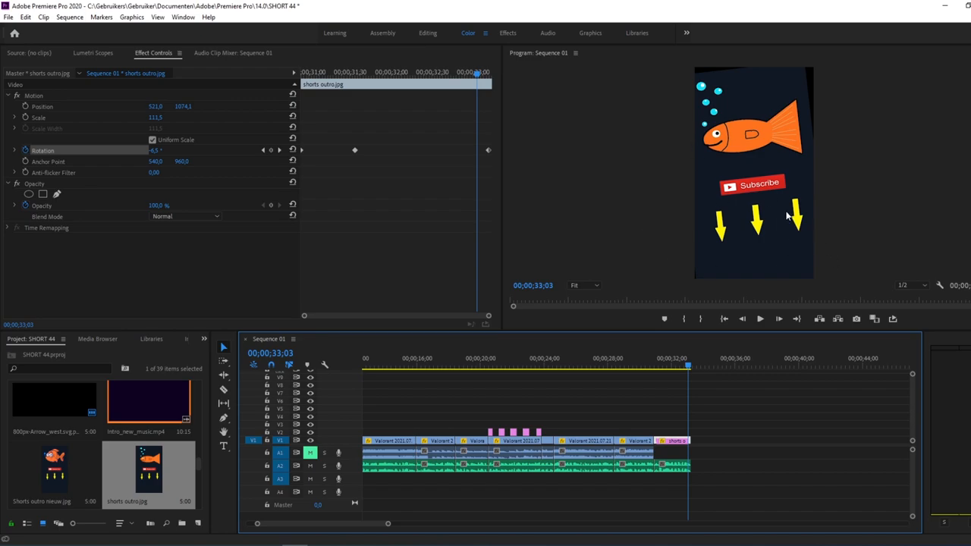
mouse_move(745, 152)
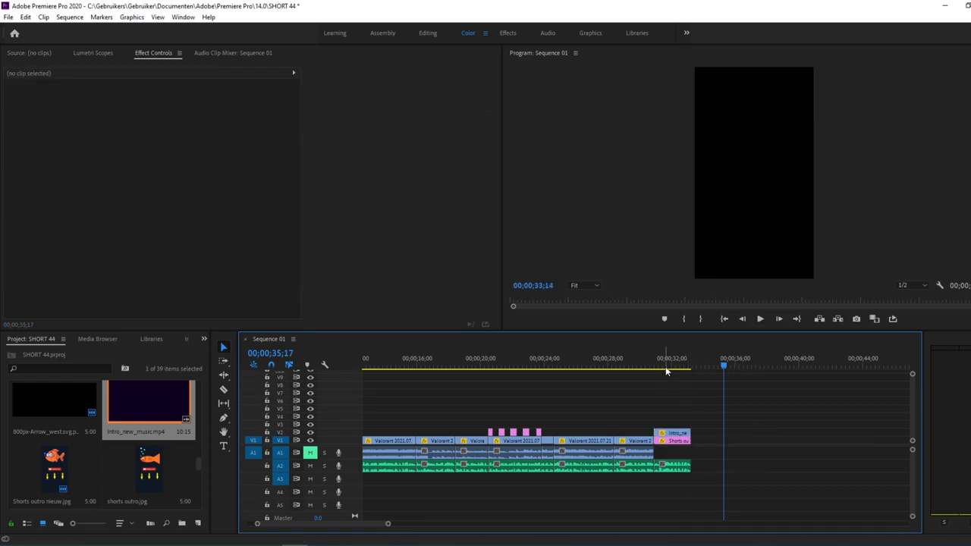
Step: Select the Shorts outro nieuw.jpg cartoon fish clip in the timeline
click(675, 433)
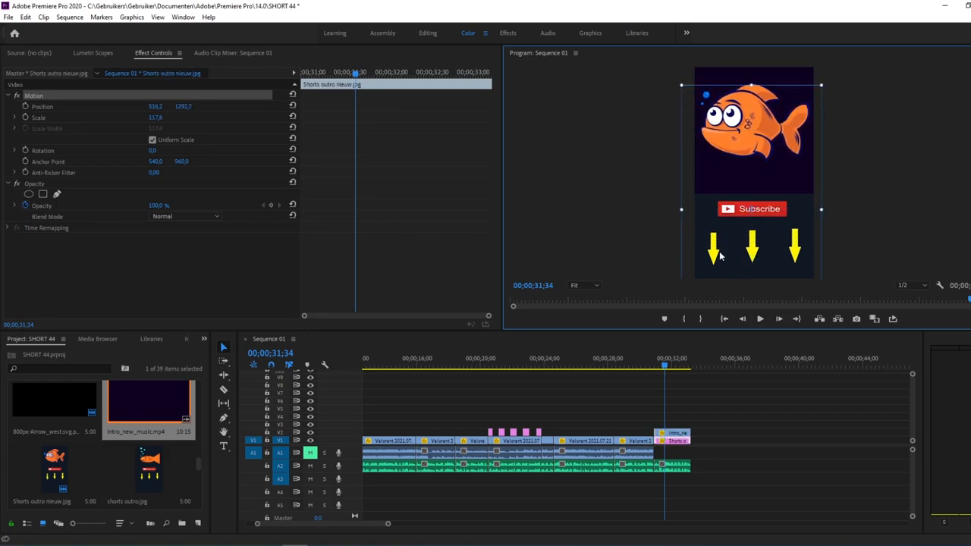
mouse_move(860, 247)
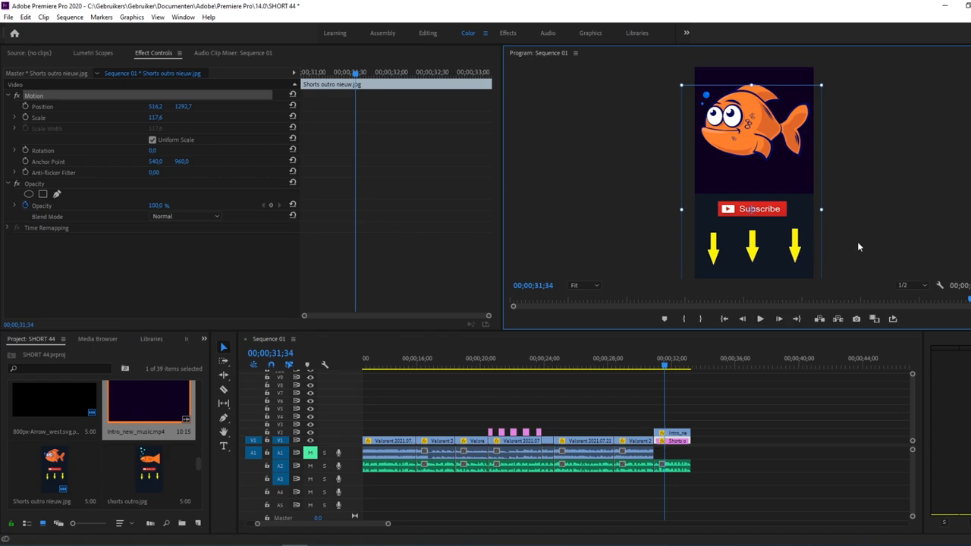
mouse_move(749, 252)
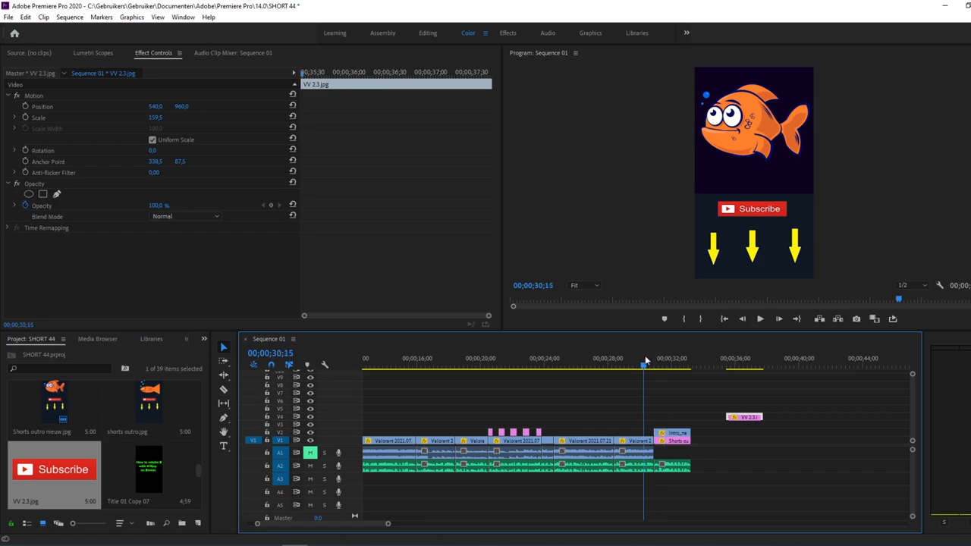
click(759, 318)
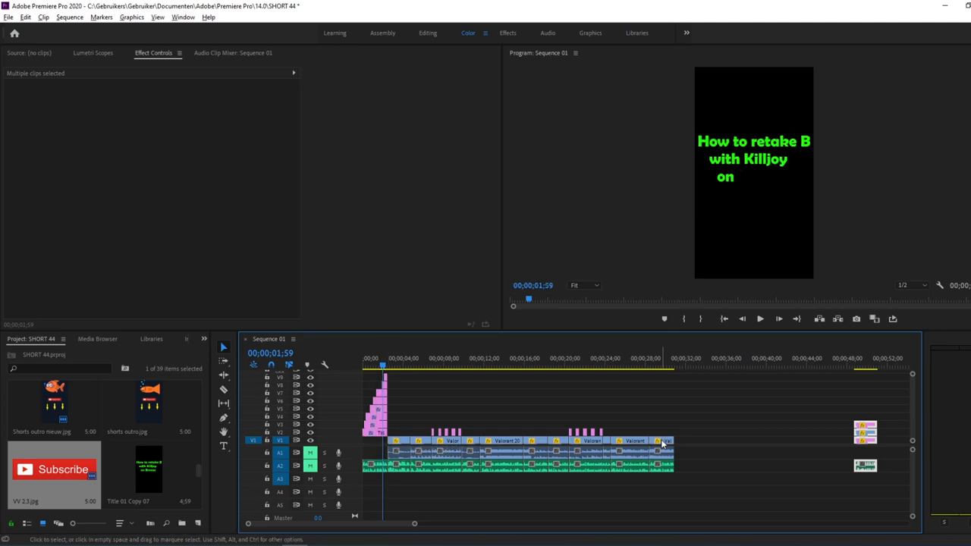
Step: Trim the end clip to five seconds, unmute A2, review, and select the outro clips
click(662, 441)
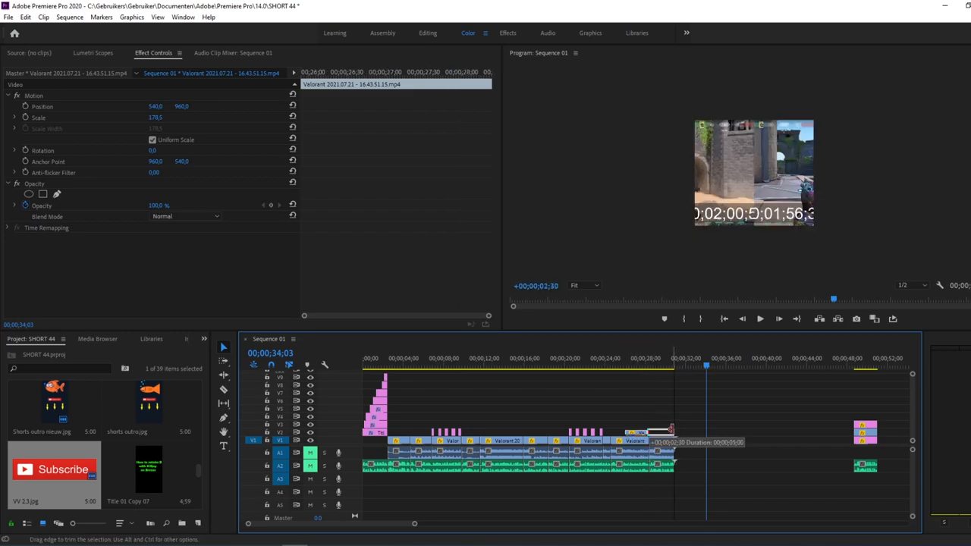
drag(672, 432, 648, 432)
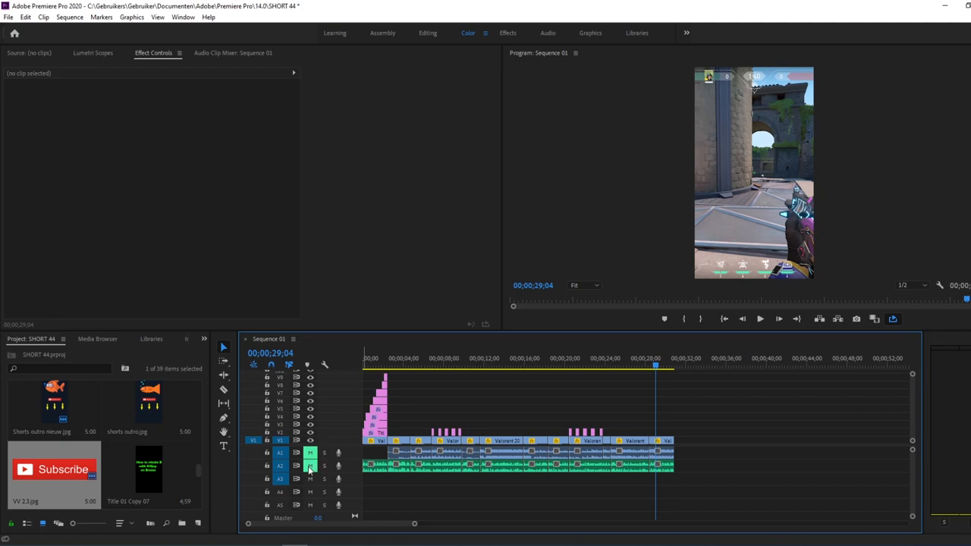
click(760, 318)
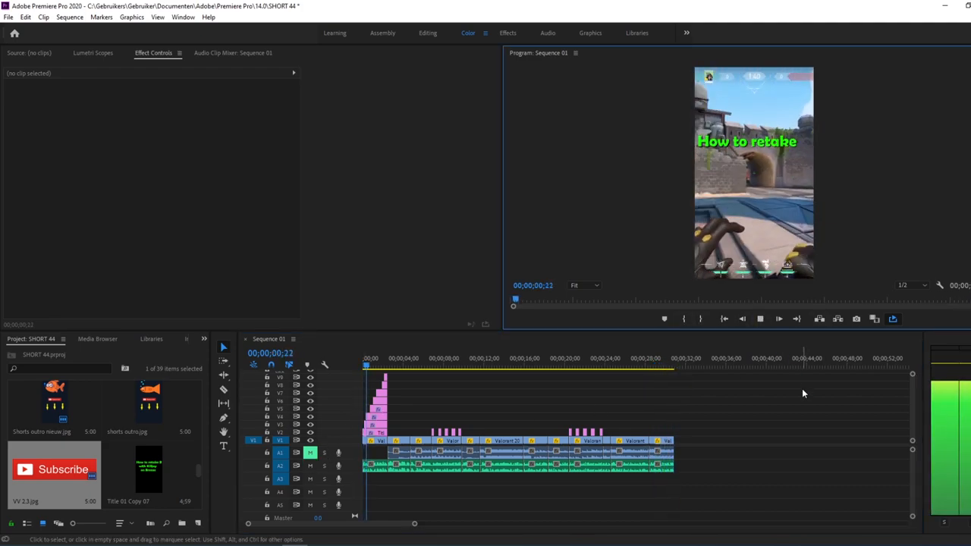
click(760, 318)
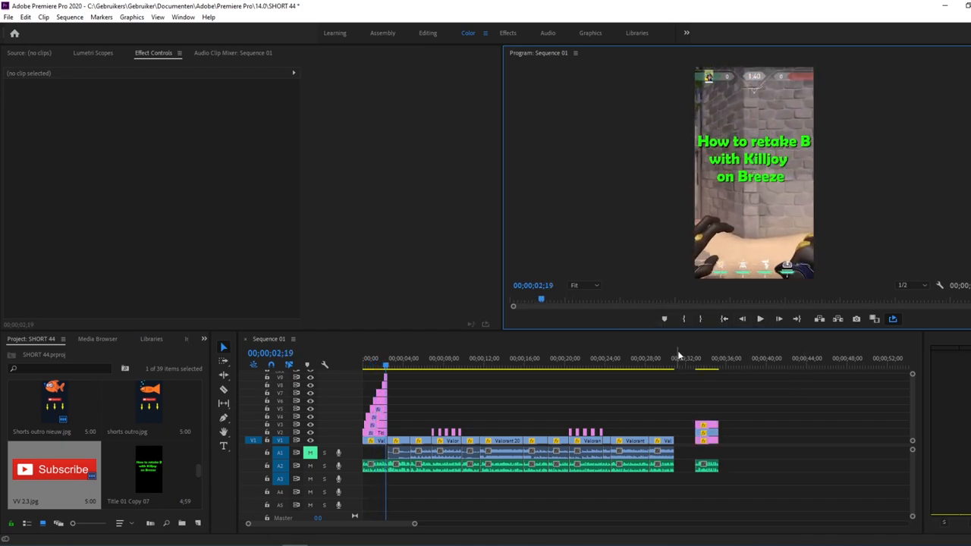
click(651, 358)
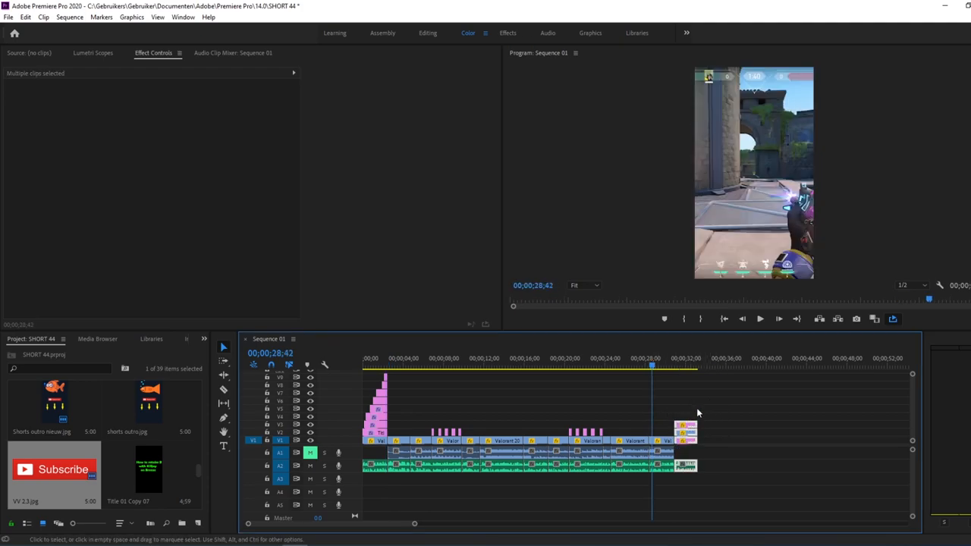
click(711, 395)
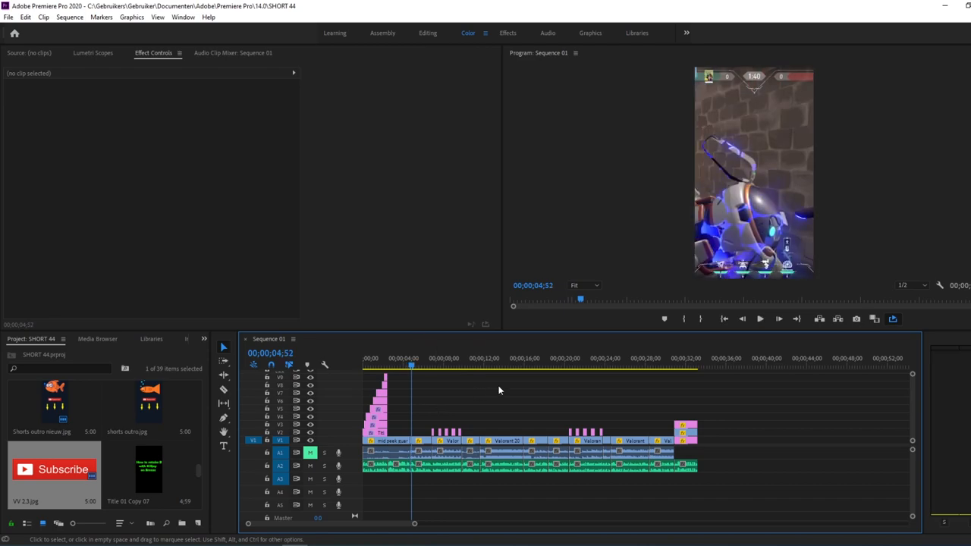
mouse_move(532, 400)
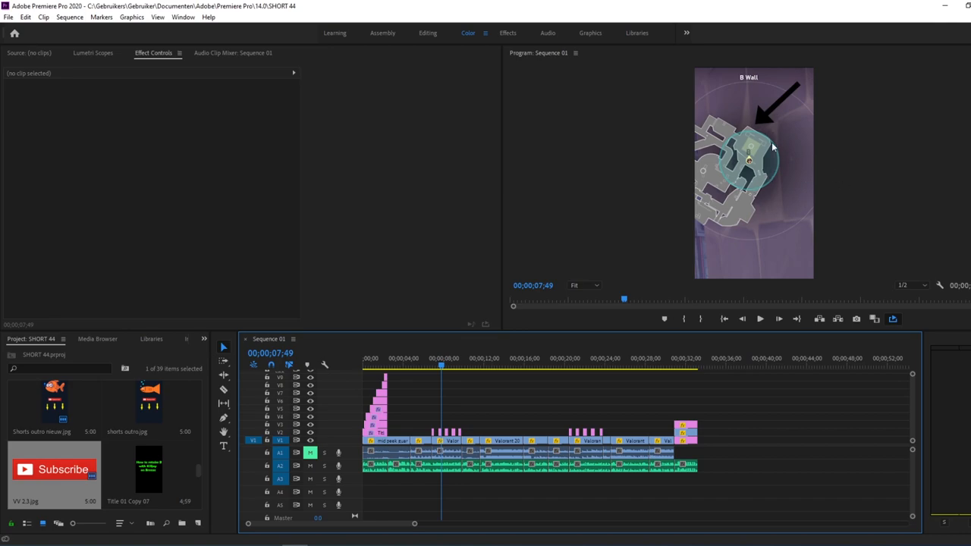
mouse_move(792, 133)
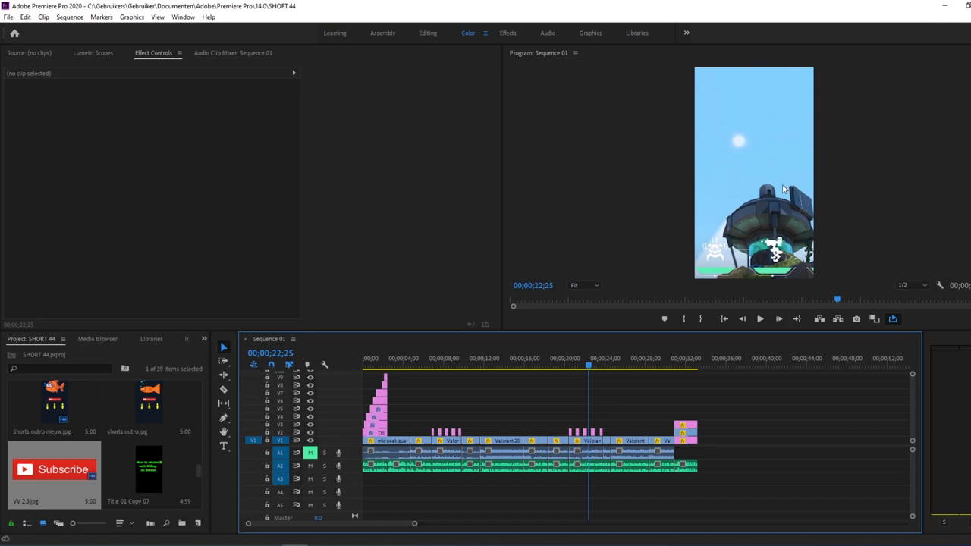
mouse_move(785, 220)
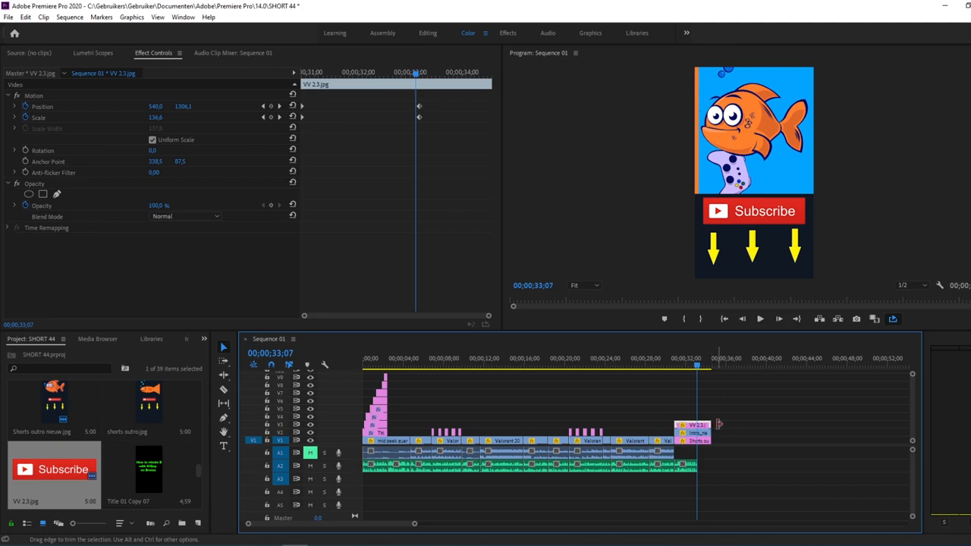
mouse_move(713, 423)
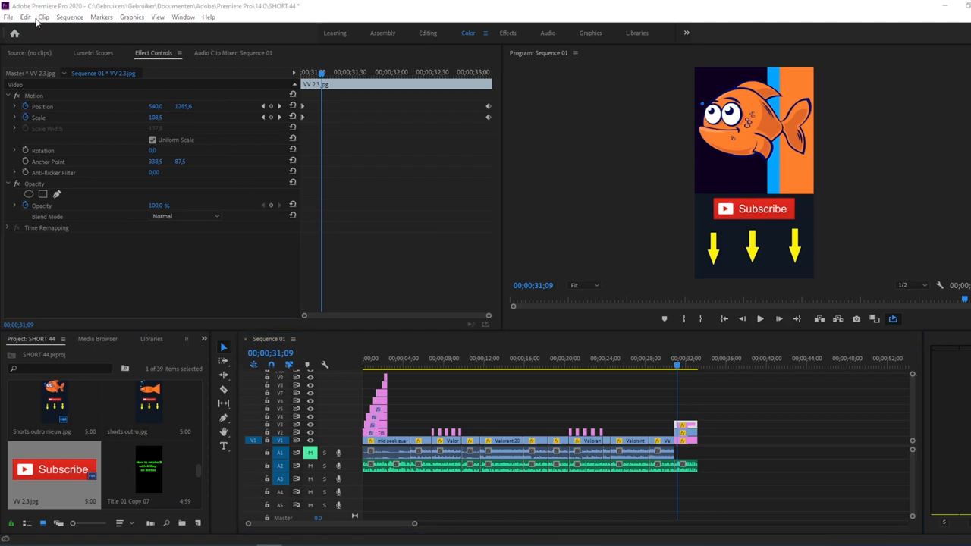
Step: Export the sequence as H.264 MP4 using 2-pass VBR encoding at 16 Mbps
click(8, 16)
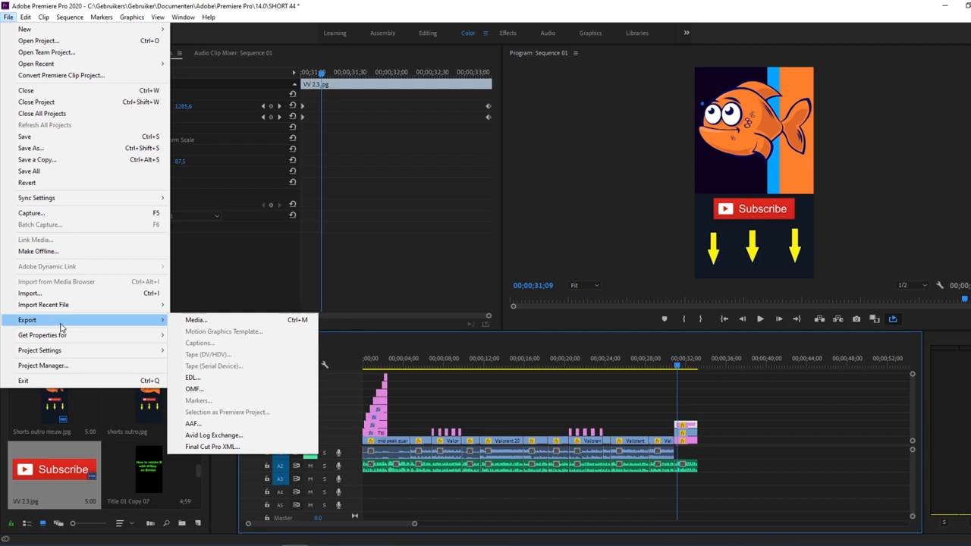
click(195, 319)
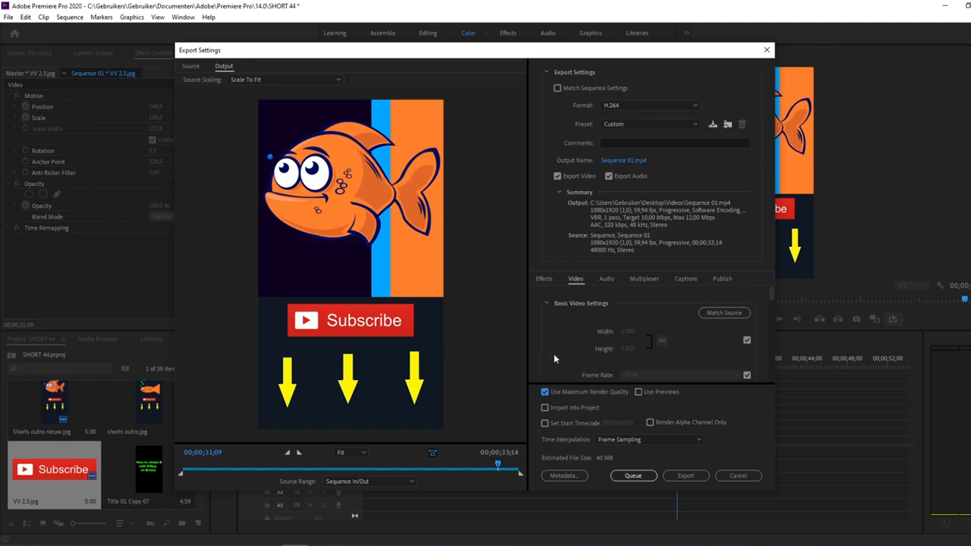
scroll(down, 3)
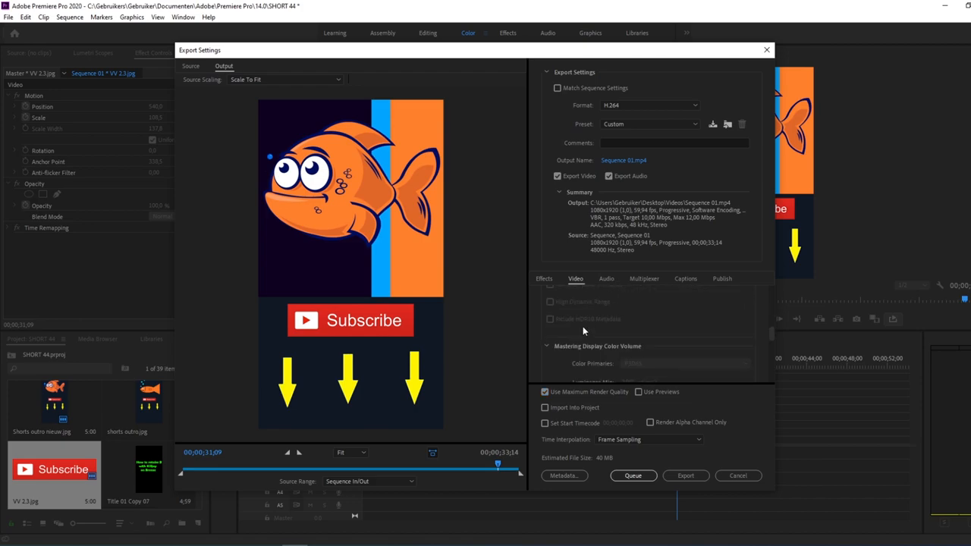
click(682, 299)
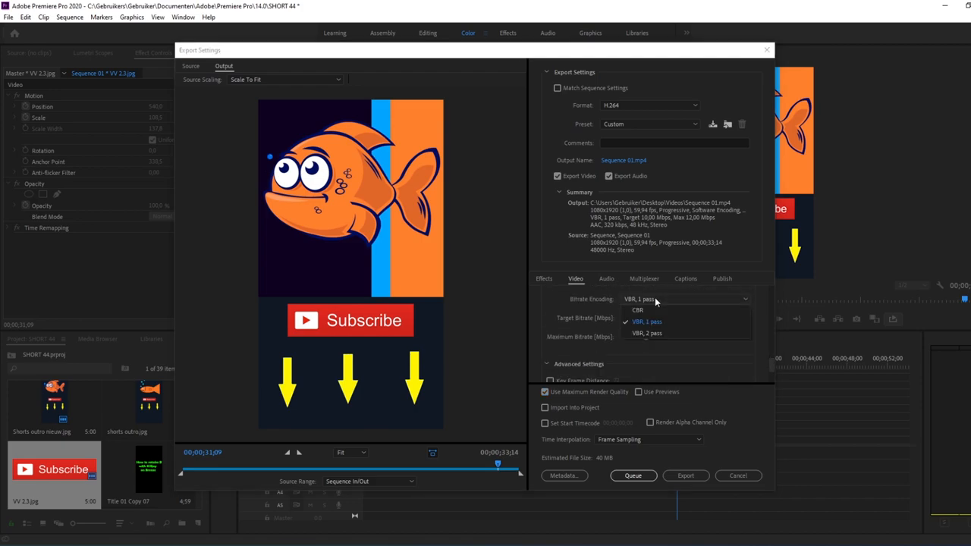
click(646, 334)
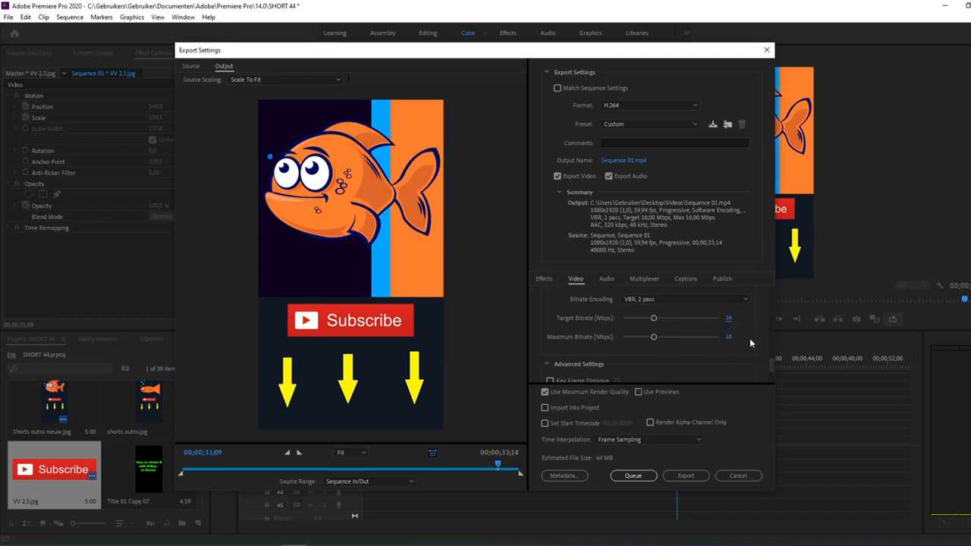
mouse_move(685, 475)
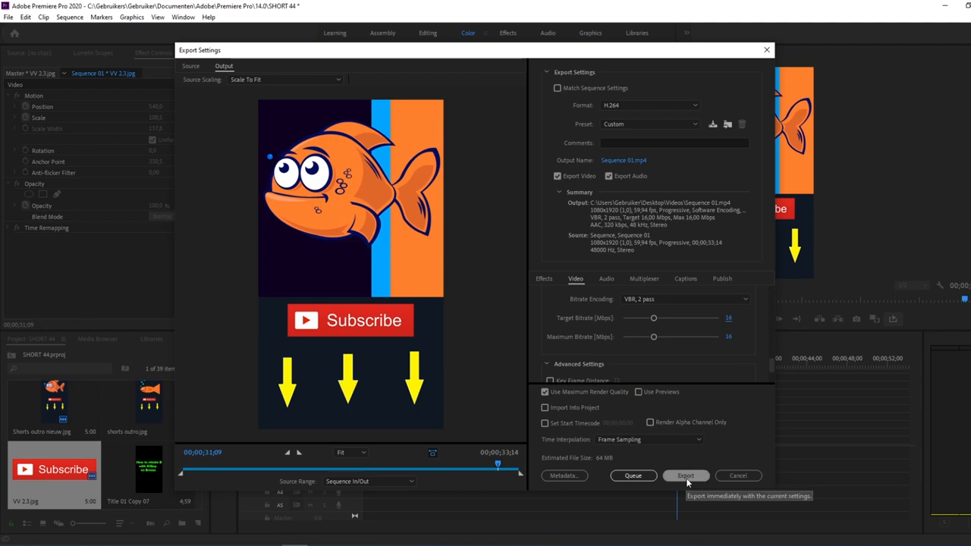
click(685, 475)
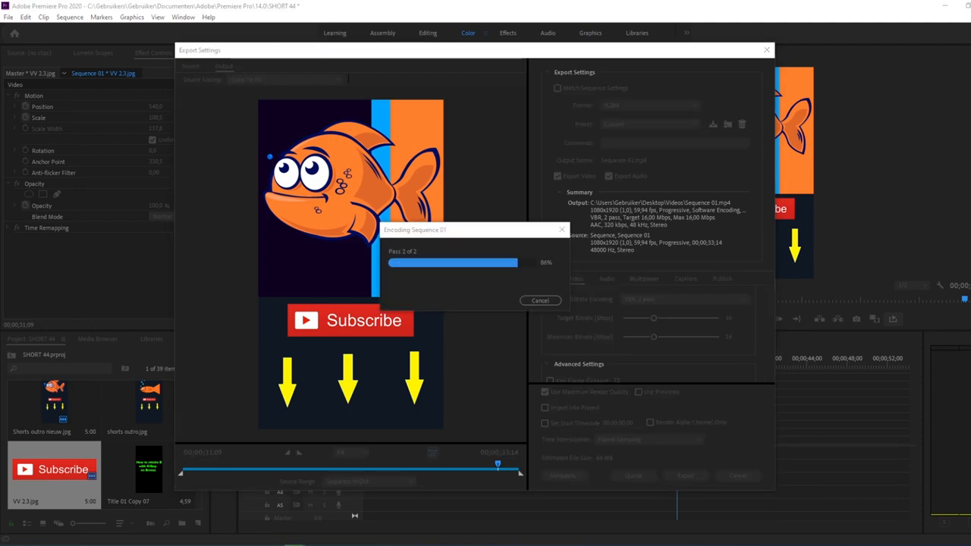